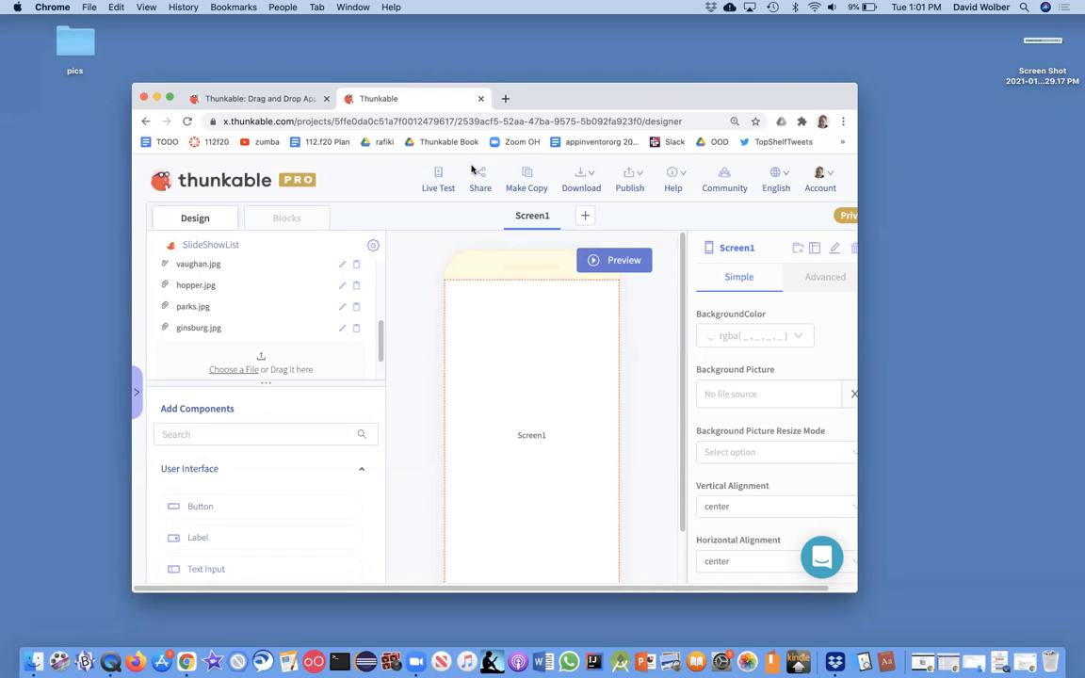
{"action": "mouse_move", "coordinate": [396, 318]}
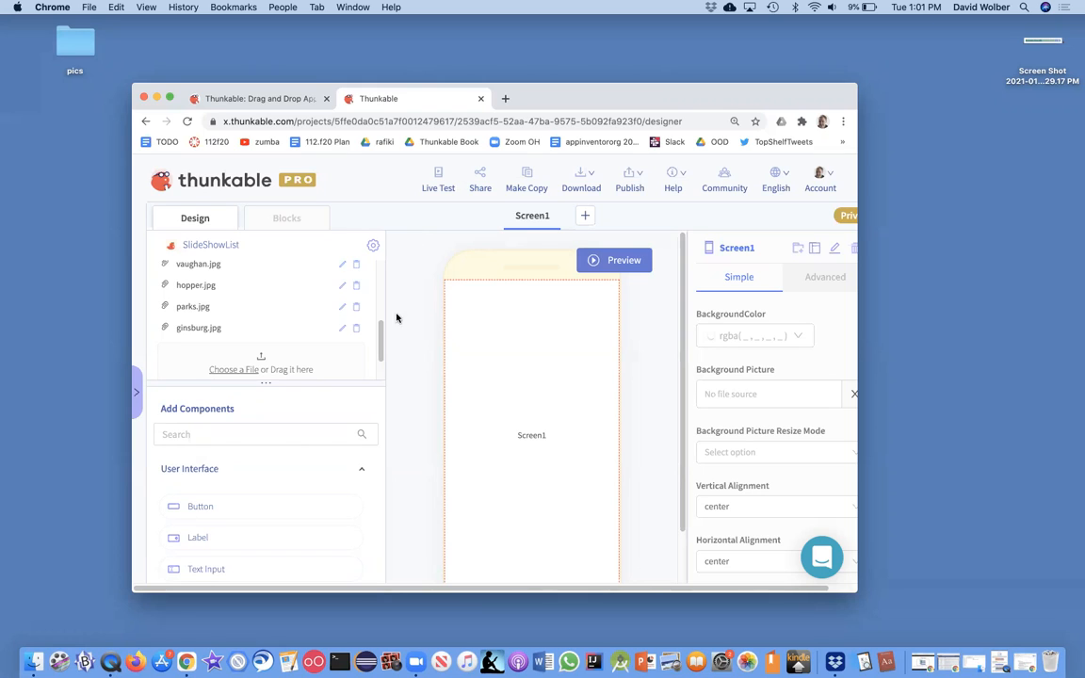
{"action": "mouse_move", "coordinate": [212, 296]}
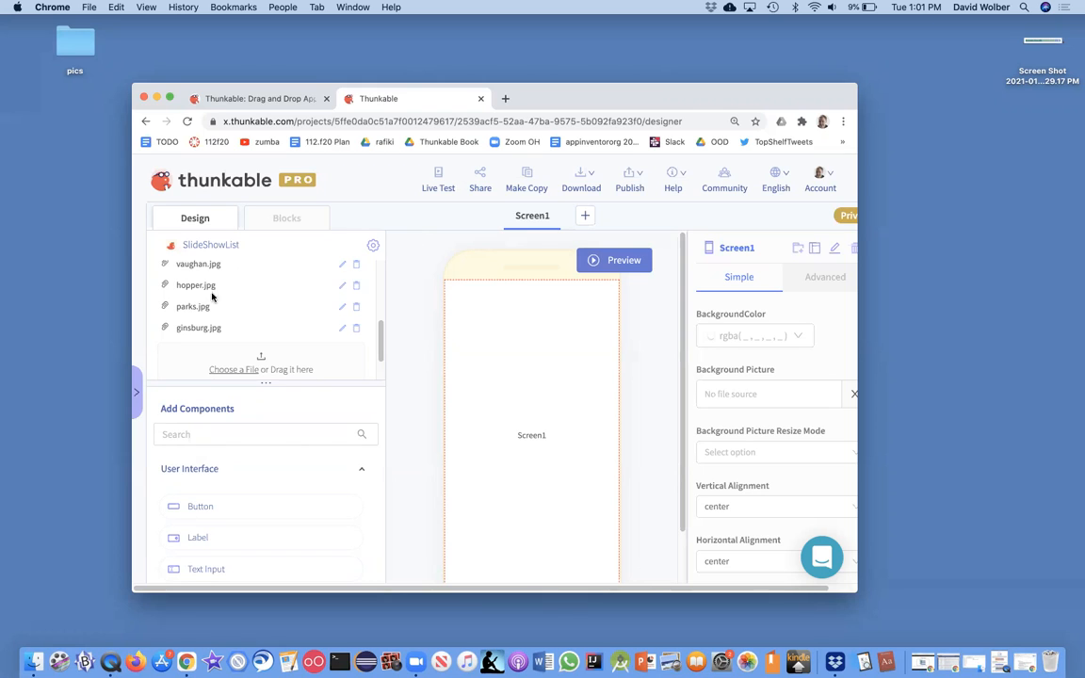
{"action": "mouse_move", "coordinate": [217, 294]}
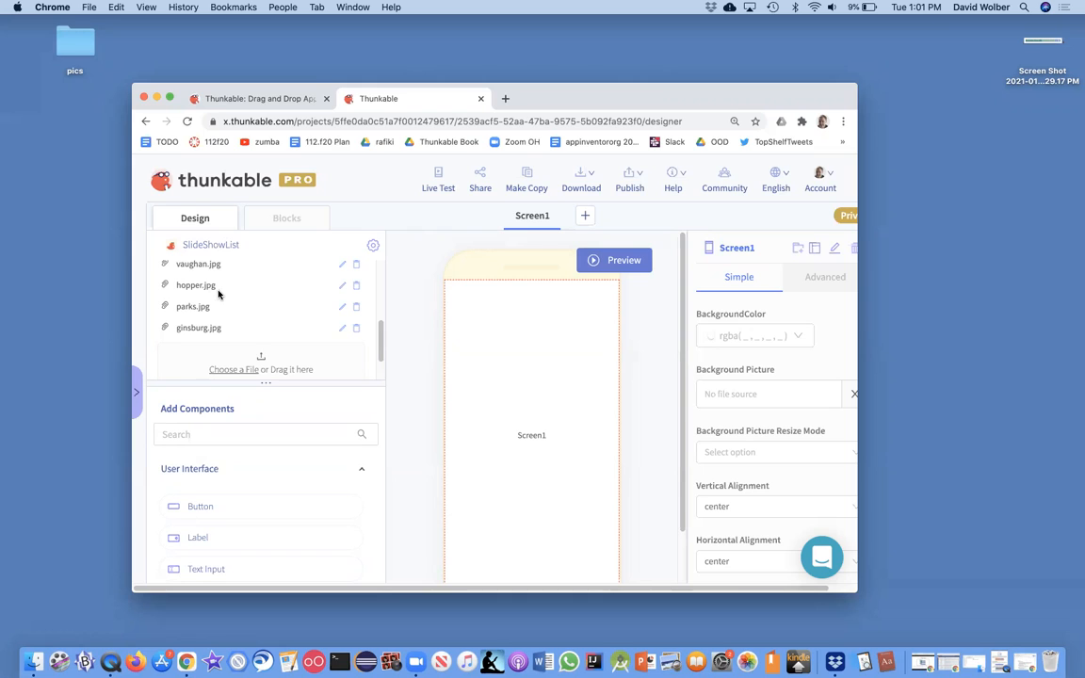
{"action": "mouse_move", "coordinate": [291, 374]}
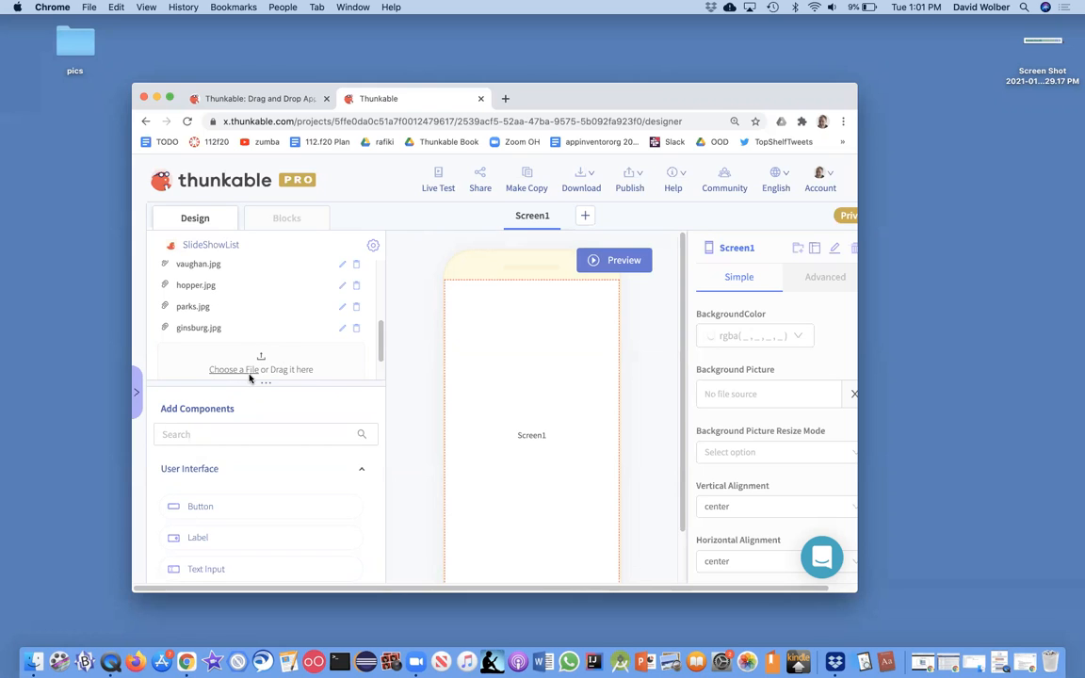
{"action": "mouse_move", "coordinate": [238, 263]}
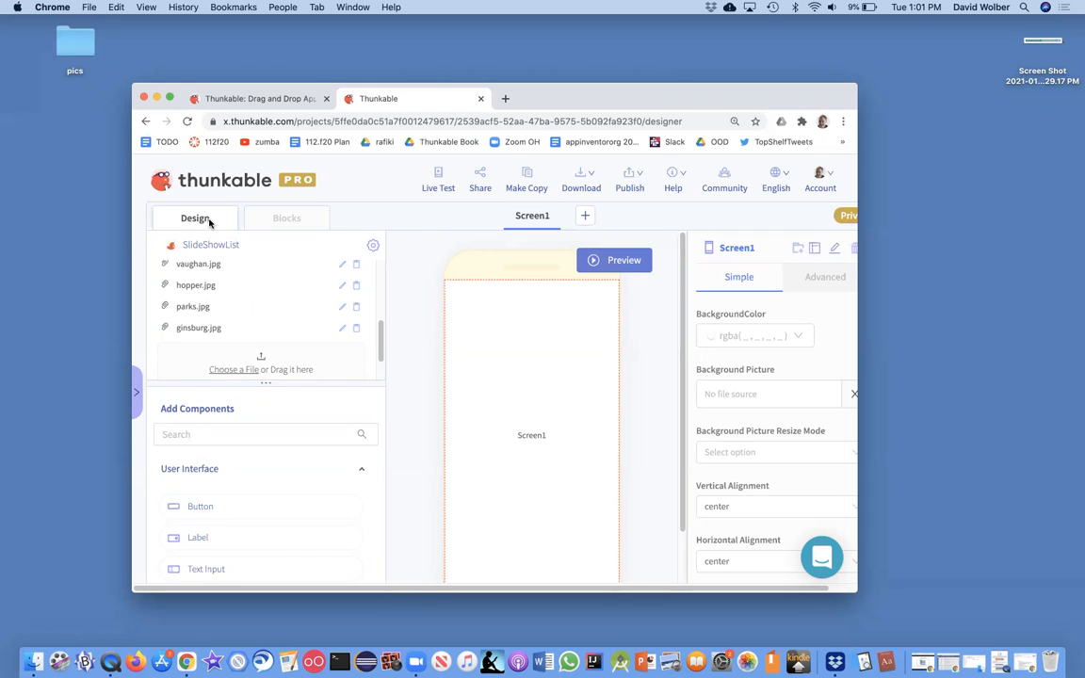
{"action": "mouse_move", "coordinate": [218, 523]}
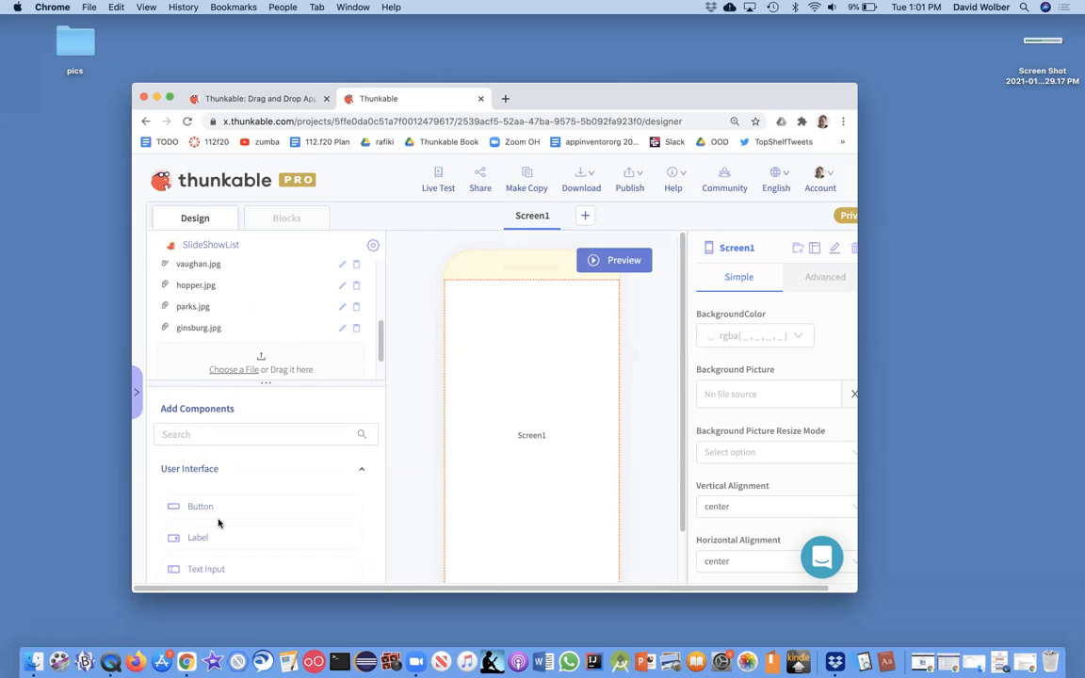
{"action": "mouse_move", "coordinate": [203, 510]}
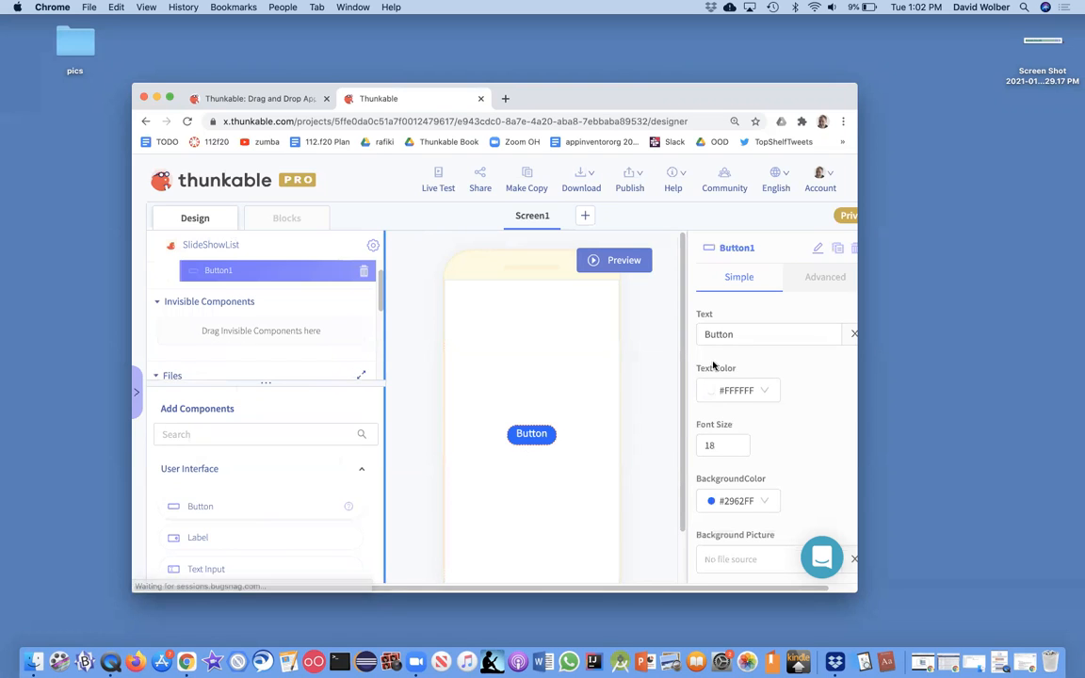
Step: Label the button 'Next' and search the components for 'Image'
{"action": "type", "text": "N"}
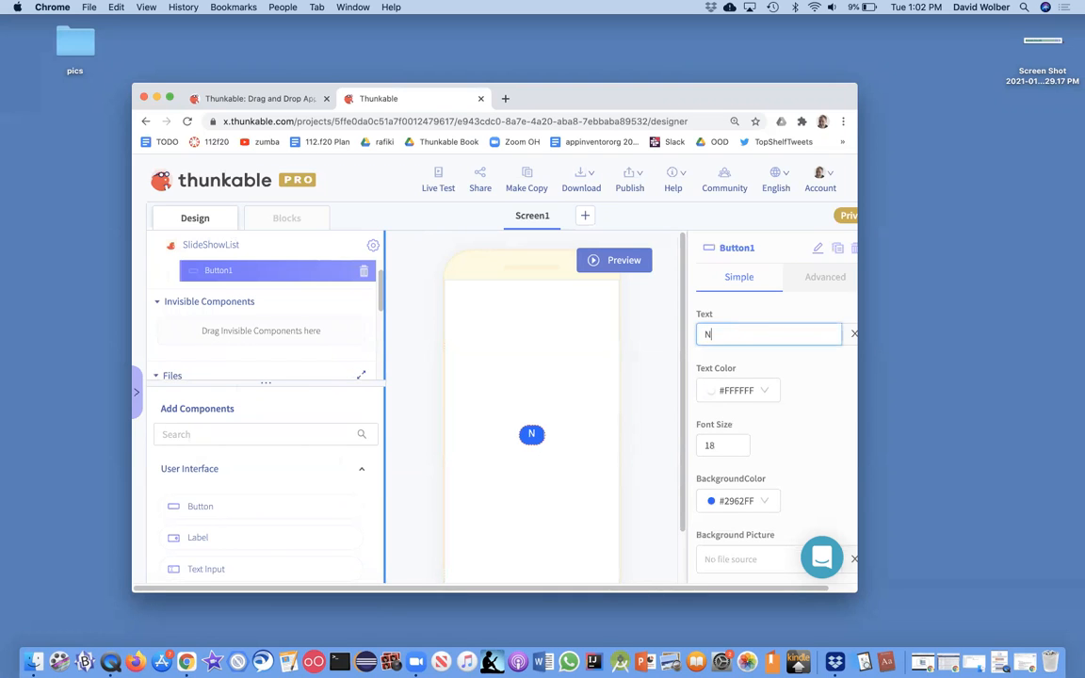
{"action": "type", "text": "ext"}
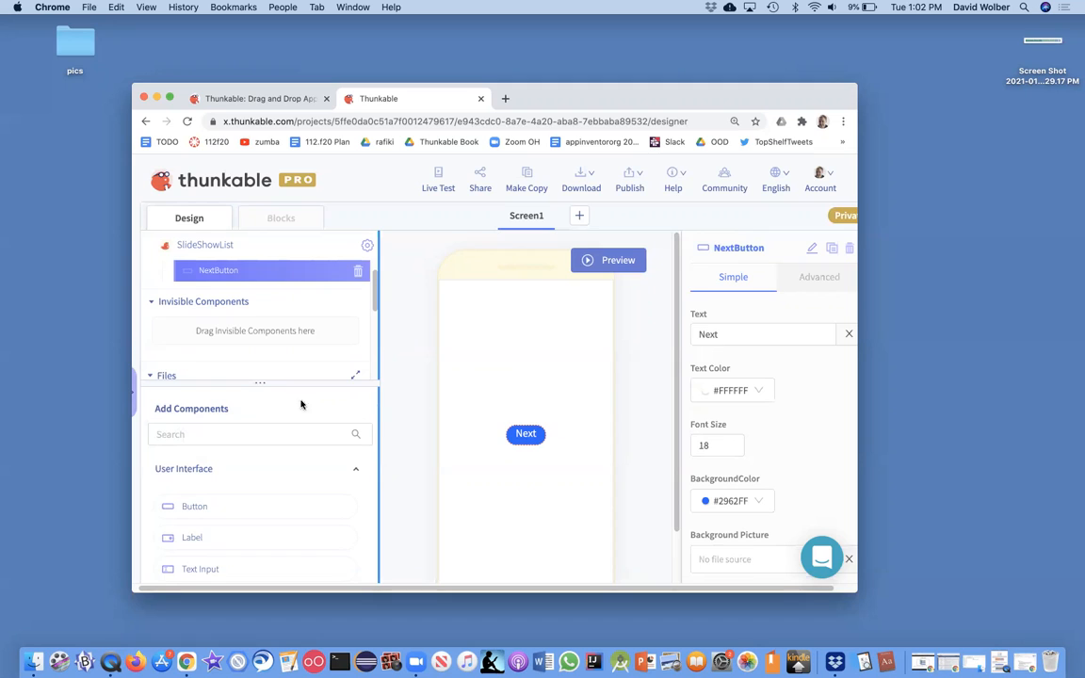
{"action": "type", "text": "Image"}
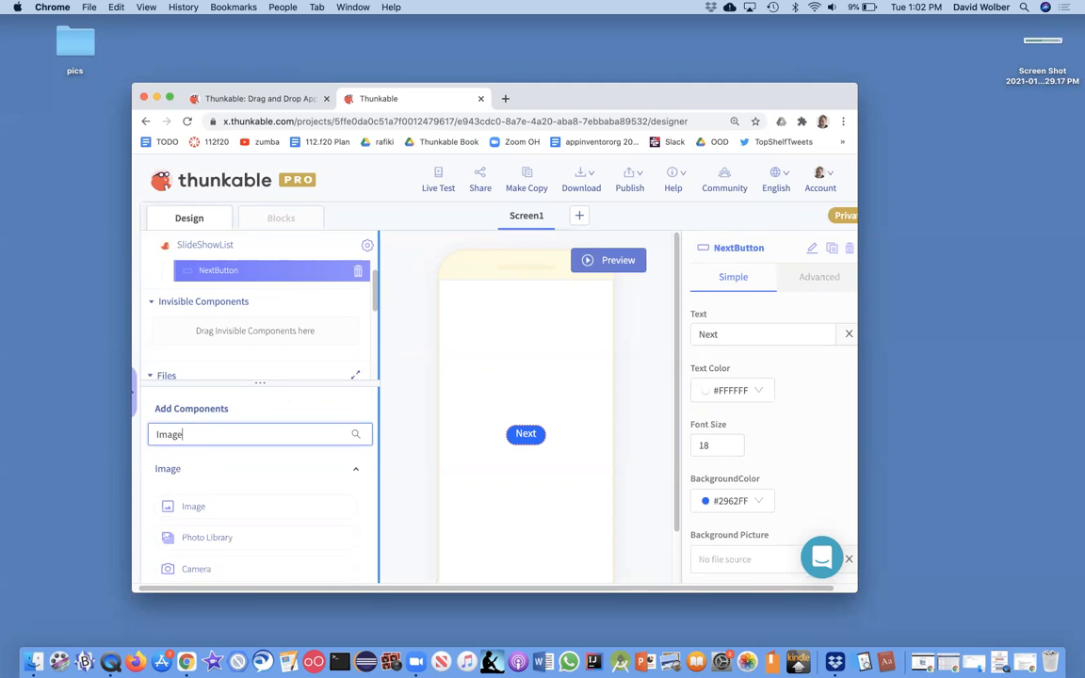
Step: Place an Image component above the Next button at 90% relative width
{"action": "left_click_drag", "start_coordinate": [193, 506], "coordinate": [537, 389]}
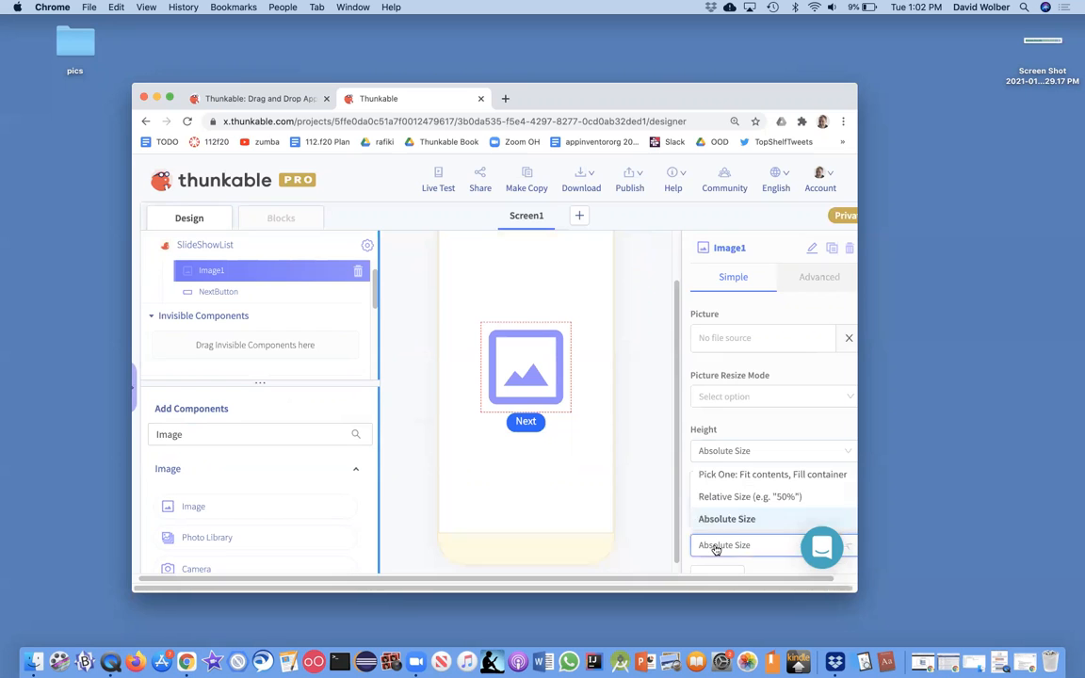
{"action": "left_click", "coordinate": [727, 519]}
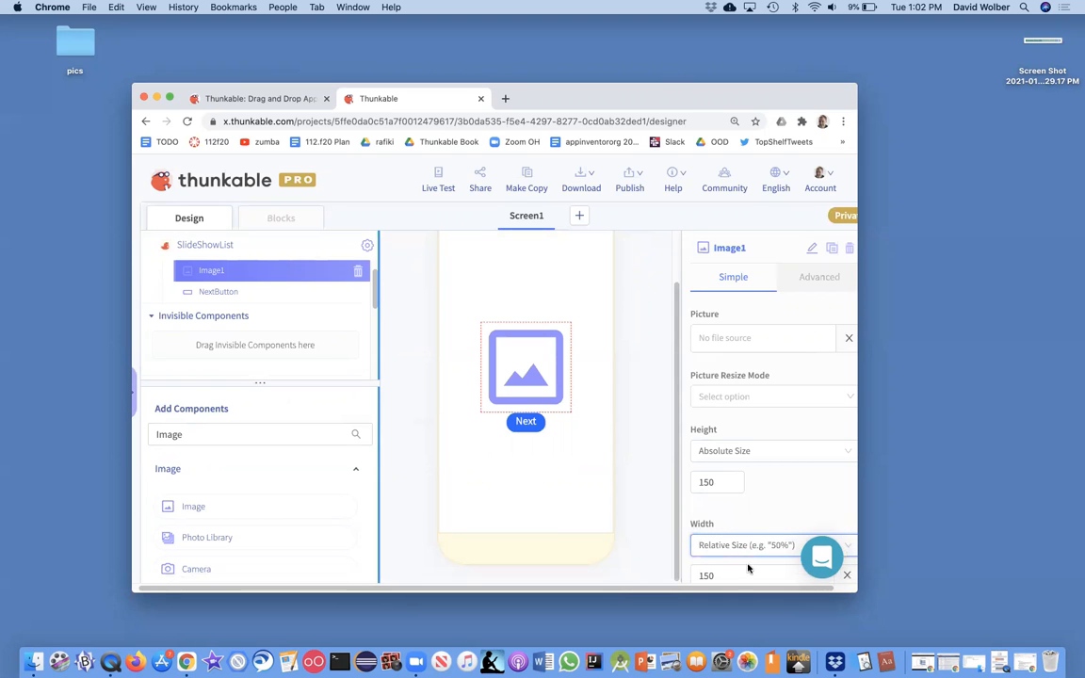
{"action": "scroll", "scroll_direction": "down", "scroll_amount": 3}
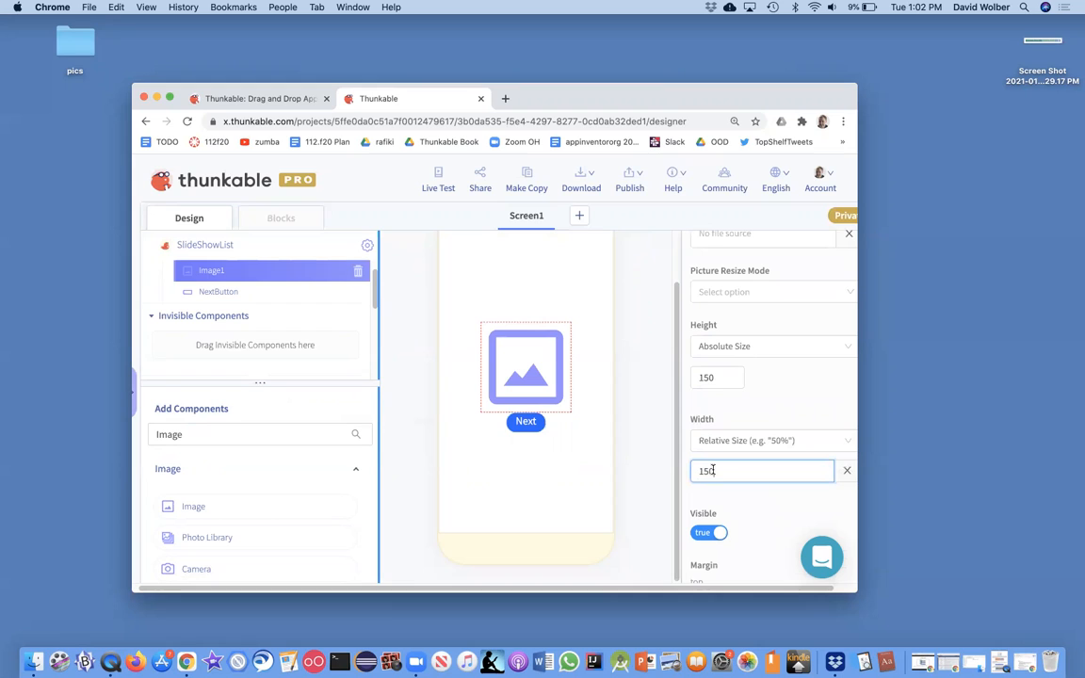
{"action": "type", "text": "90%"}
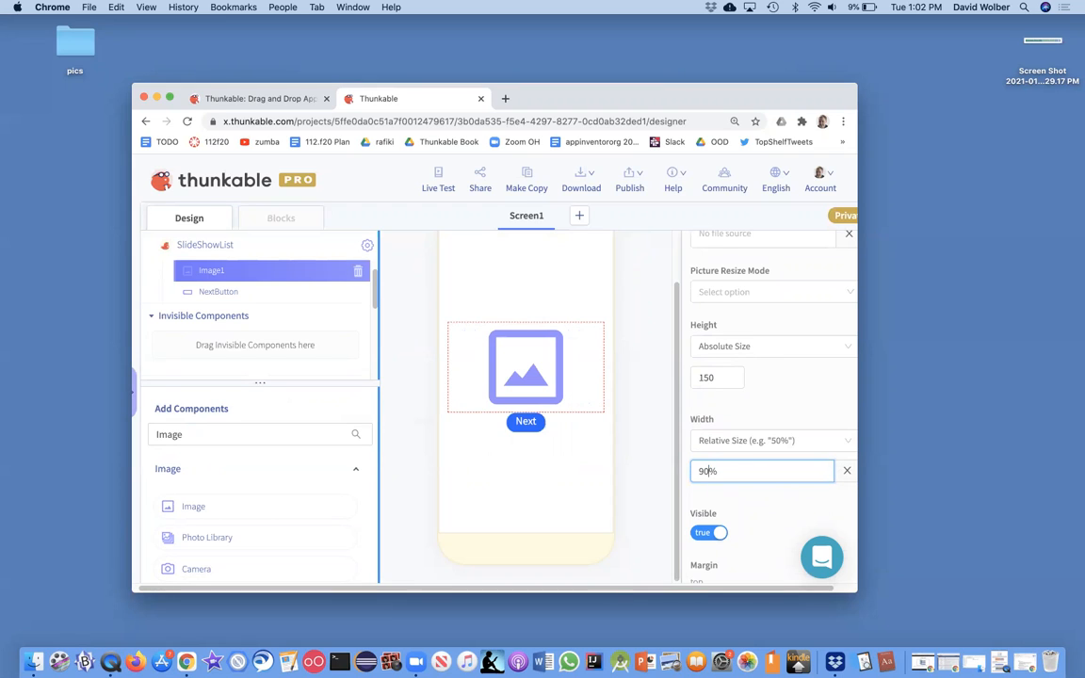
{"action": "mouse_move", "coordinate": [516, 346]}
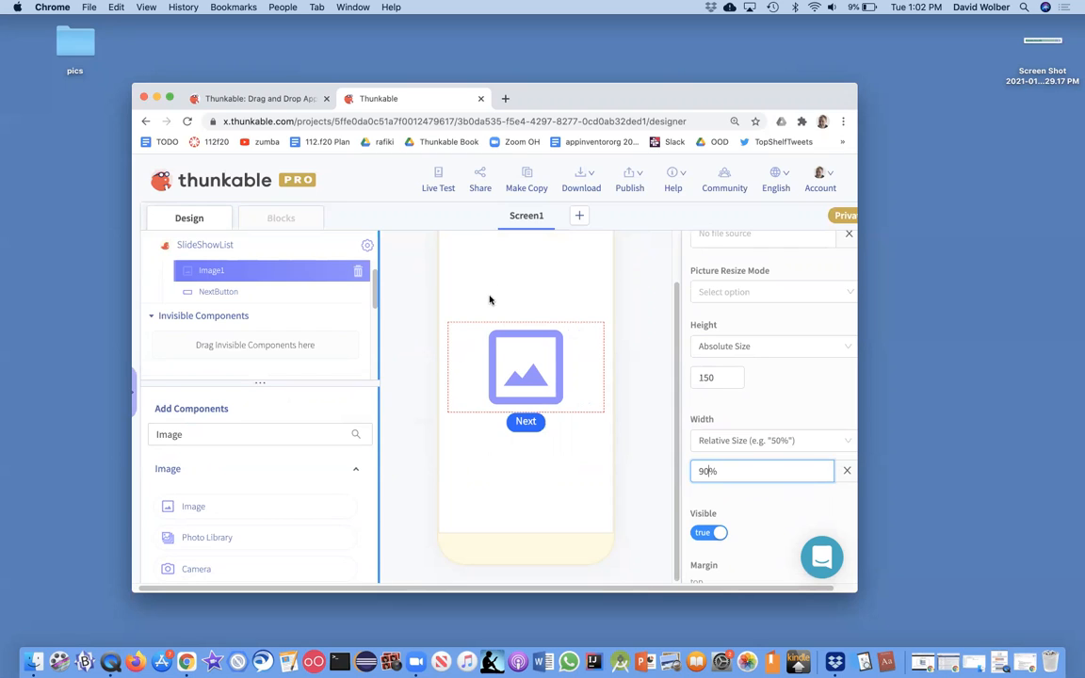
{"action": "mouse_move", "coordinate": [472, 251]}
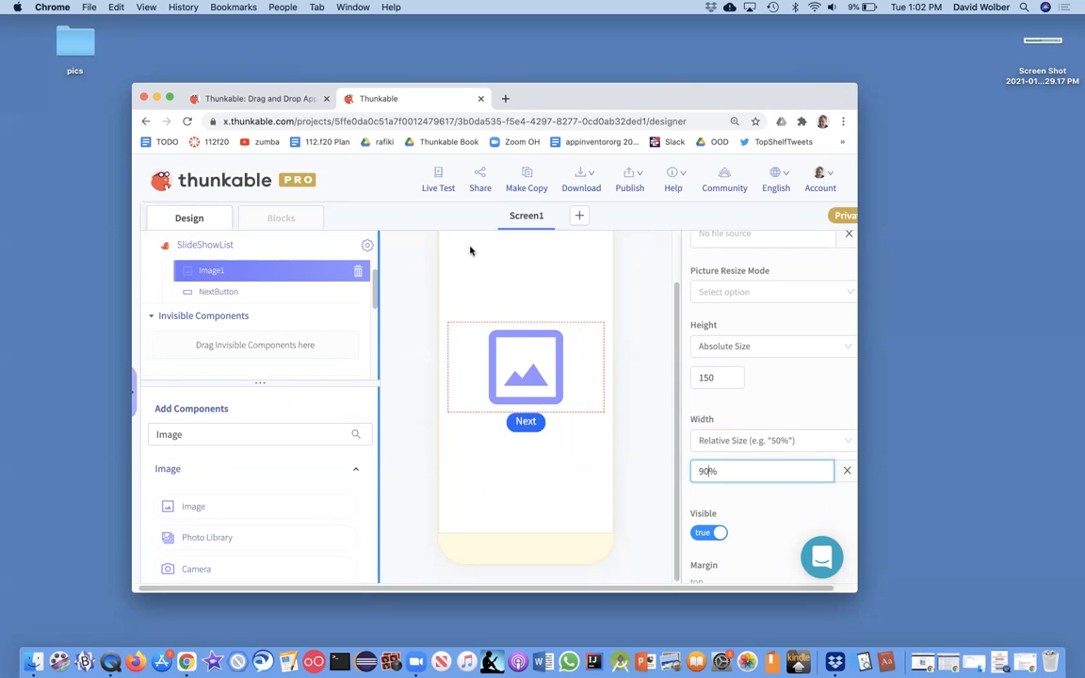
{"action": "mouse_move", "coordinate": [610, 386]}
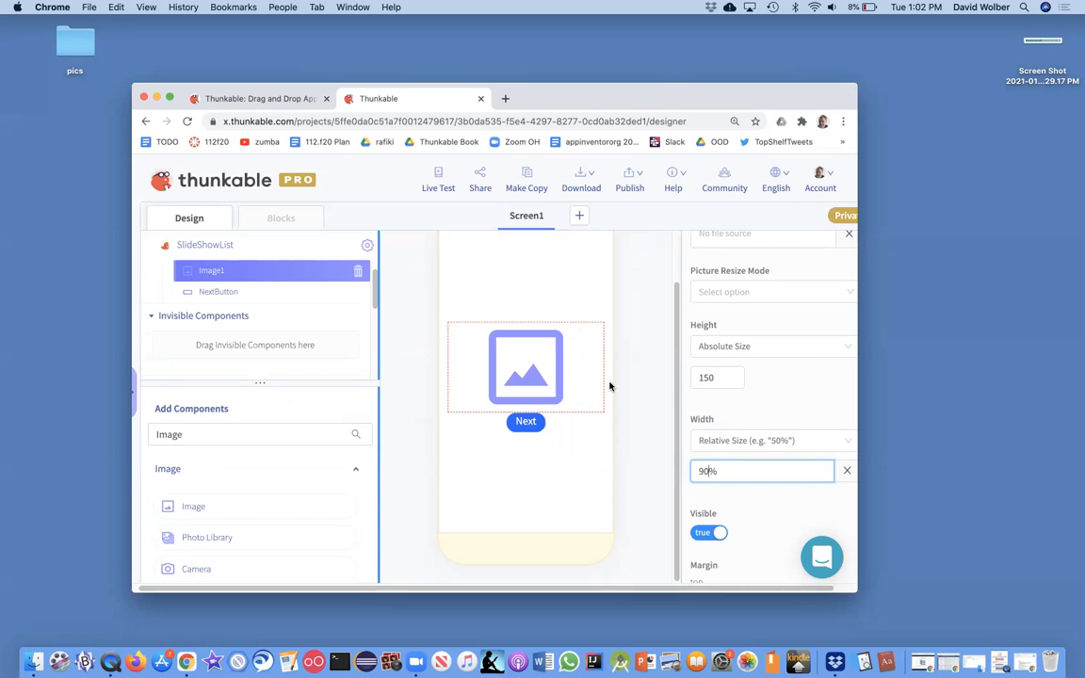
Step: Set the image height to Fit contents
{"action": "left_click", "coordinate": [771, 346]}
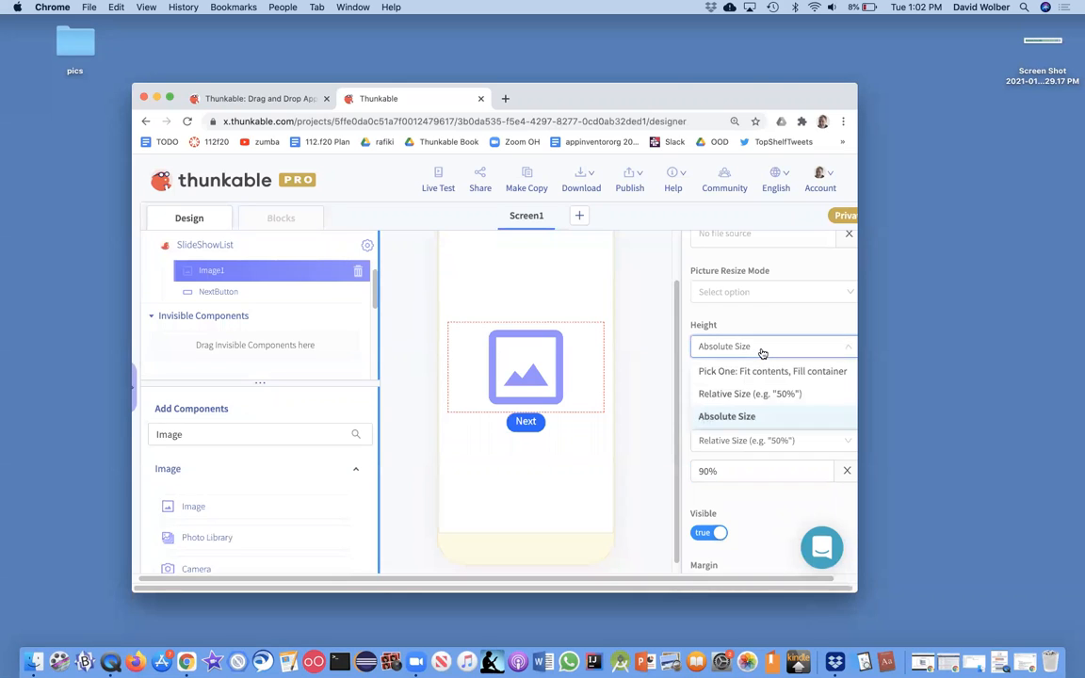
{"action": "left_click", "coordinate": [773, 371]}
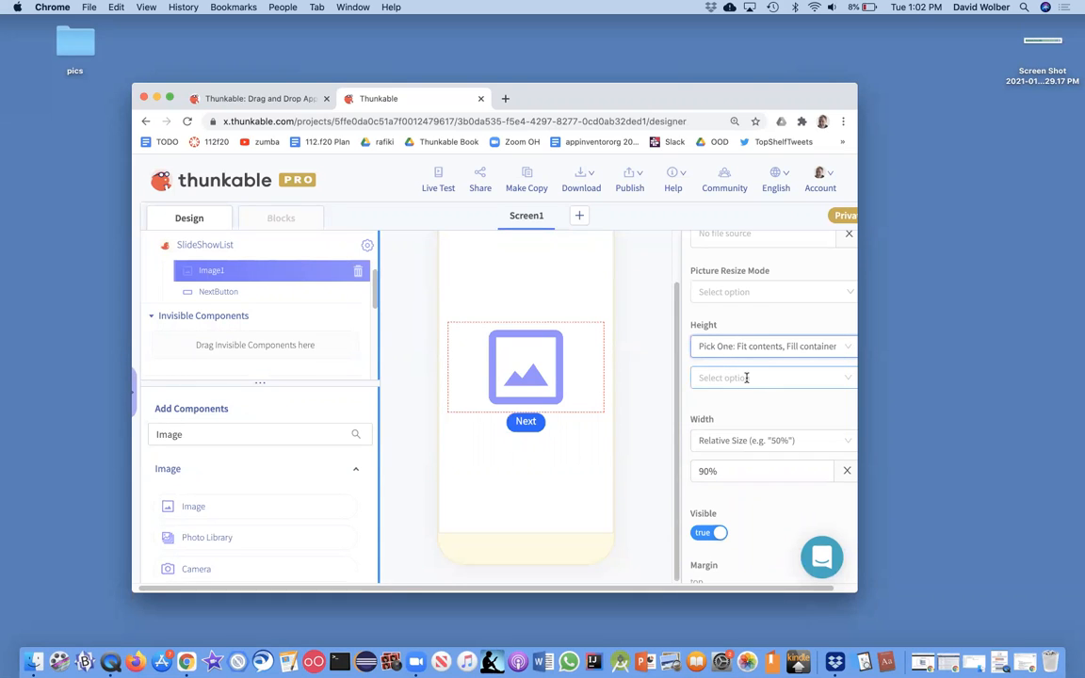
{"action": "left_click", "coordinate": [771, 377]}
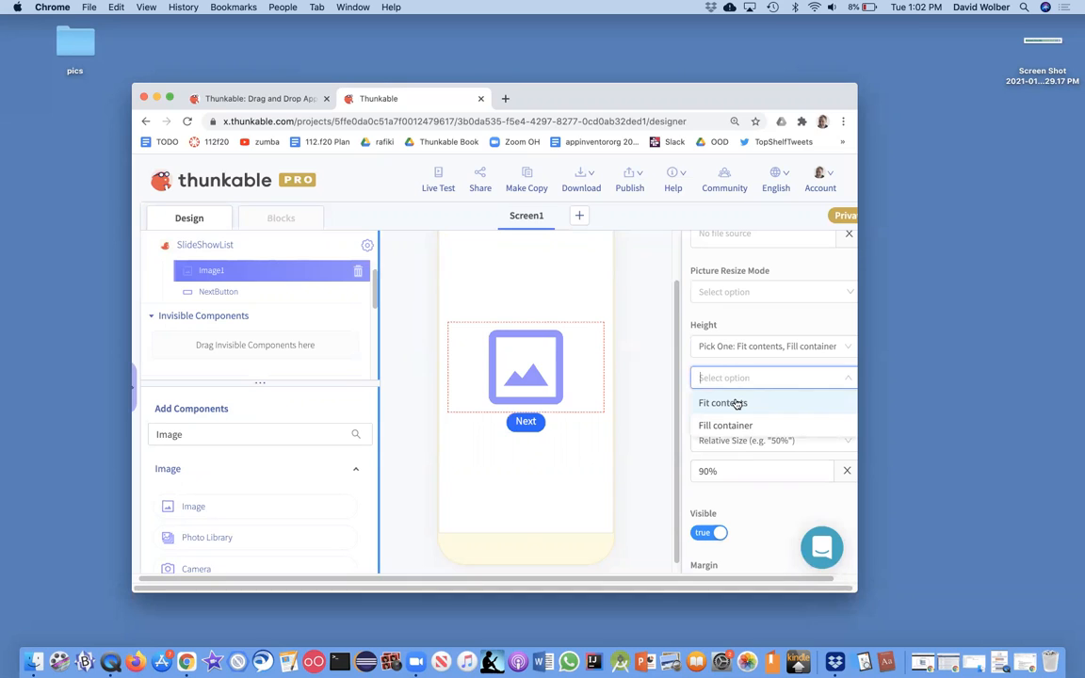
{"action": "left_click", "coordinate": [723, 404]}
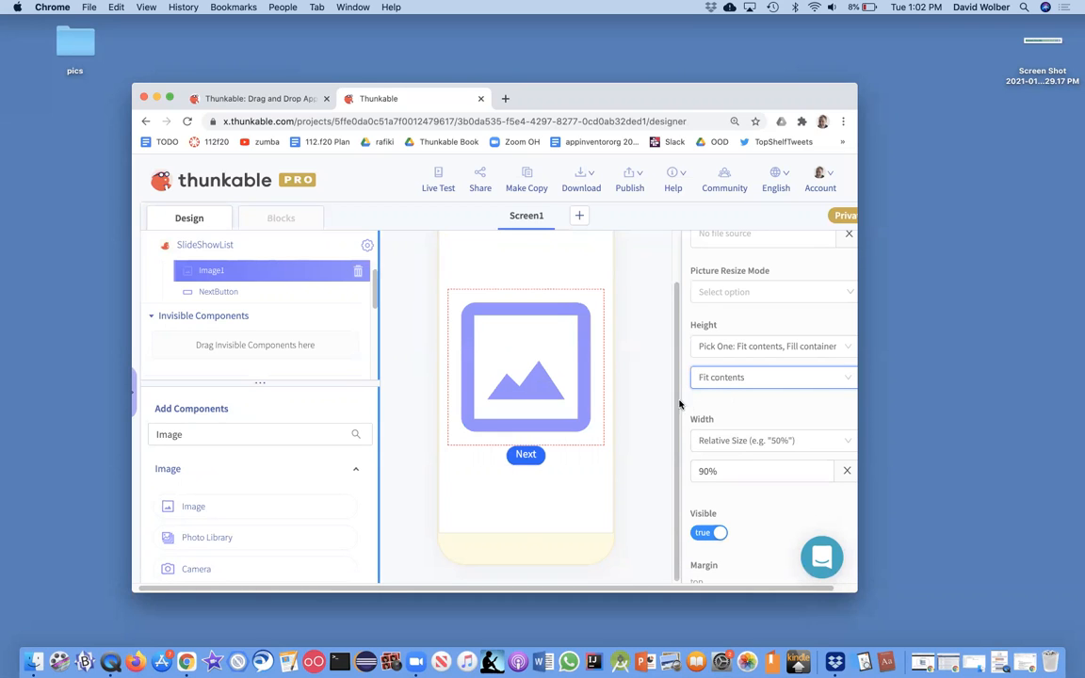
{"action": "mouse_move", "coordinate": [517, 367]}
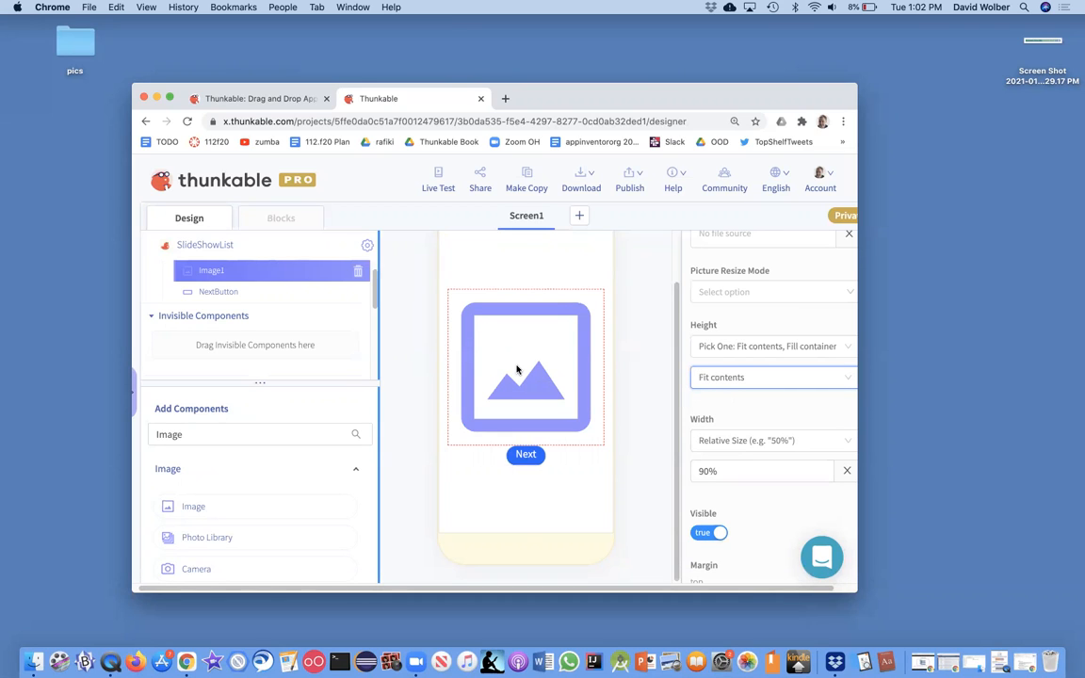
{"action": "mouse_move", "coordinate": [514, 371]}
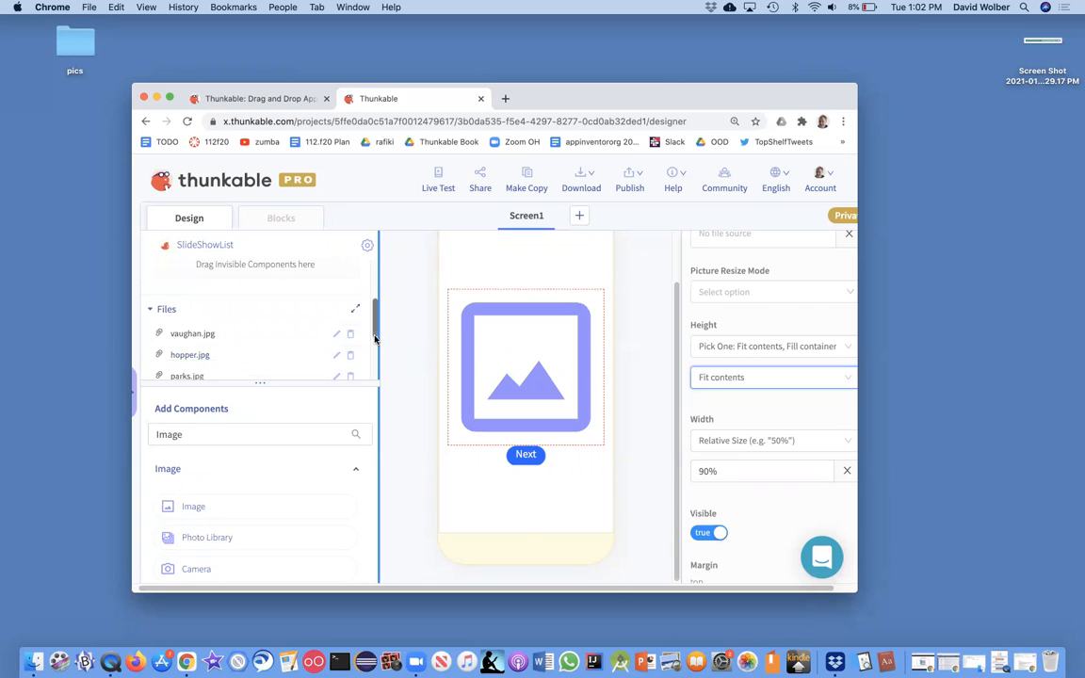
{"action": "mouse_move", "coordinate": [497, 355]}
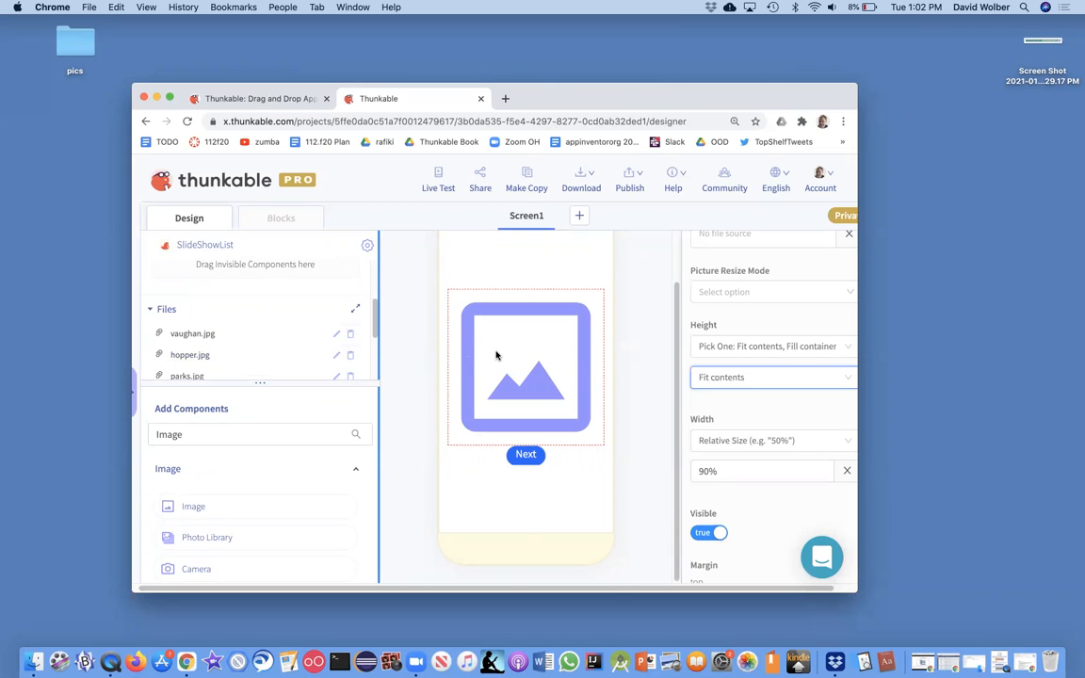
{"action": "mouse_move", "coordinate": [512, 358]}
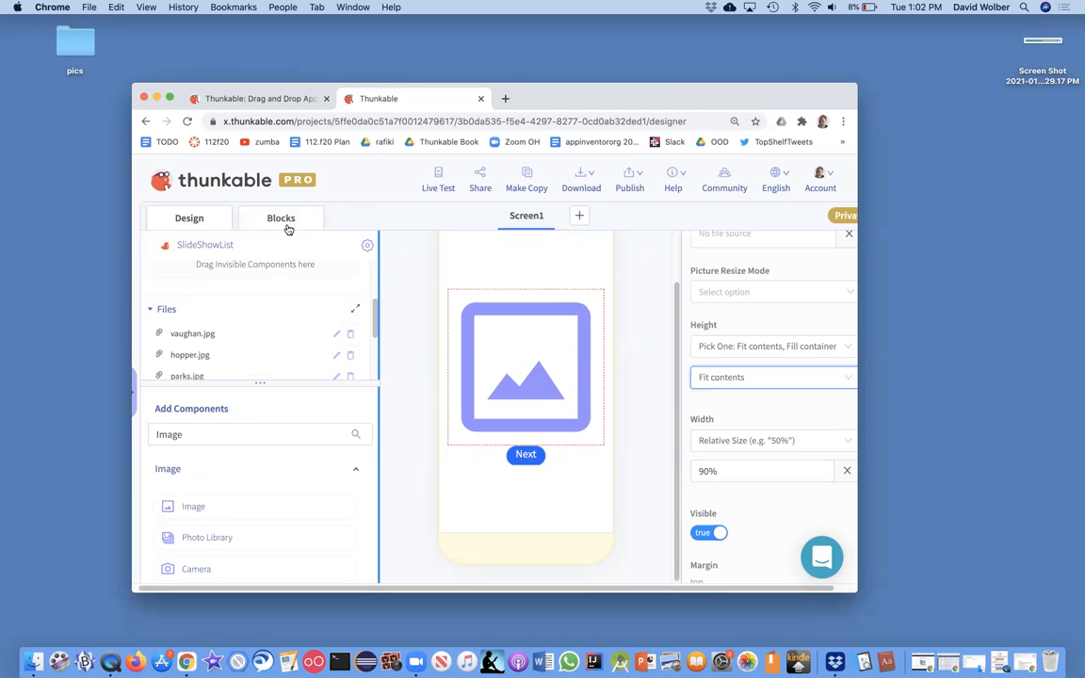
Step: Switch to the Blocks editor and open the Variables drawer
{"action": "left_click", "coordinate": [280, 217]}
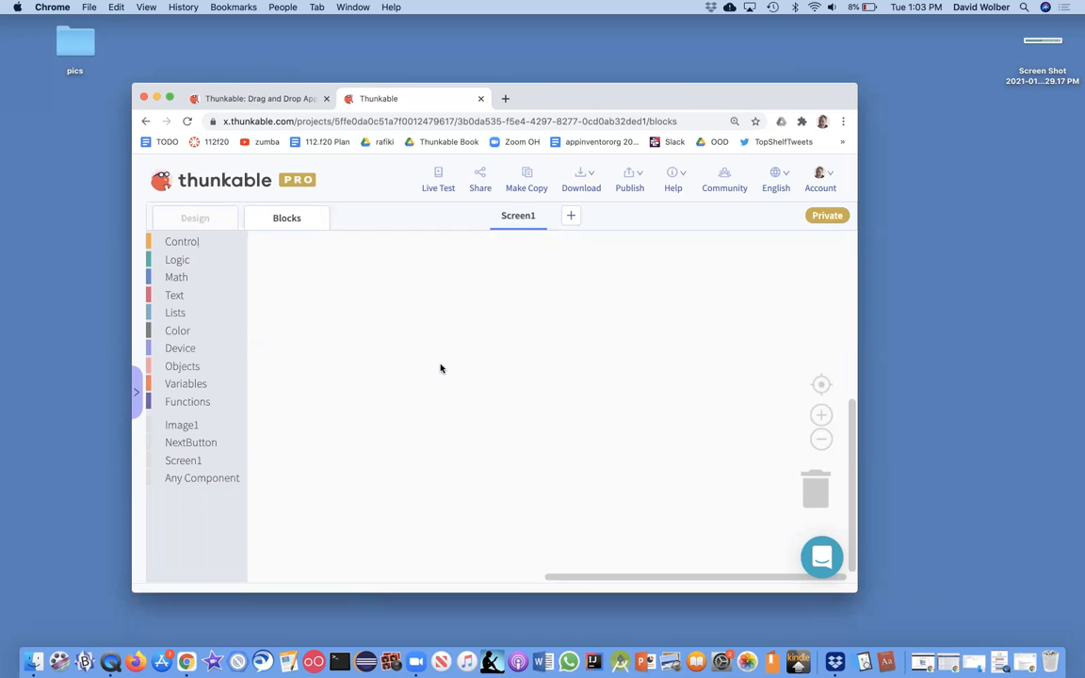
{"action": "mouse_move", "coordinate": [176, 238]}
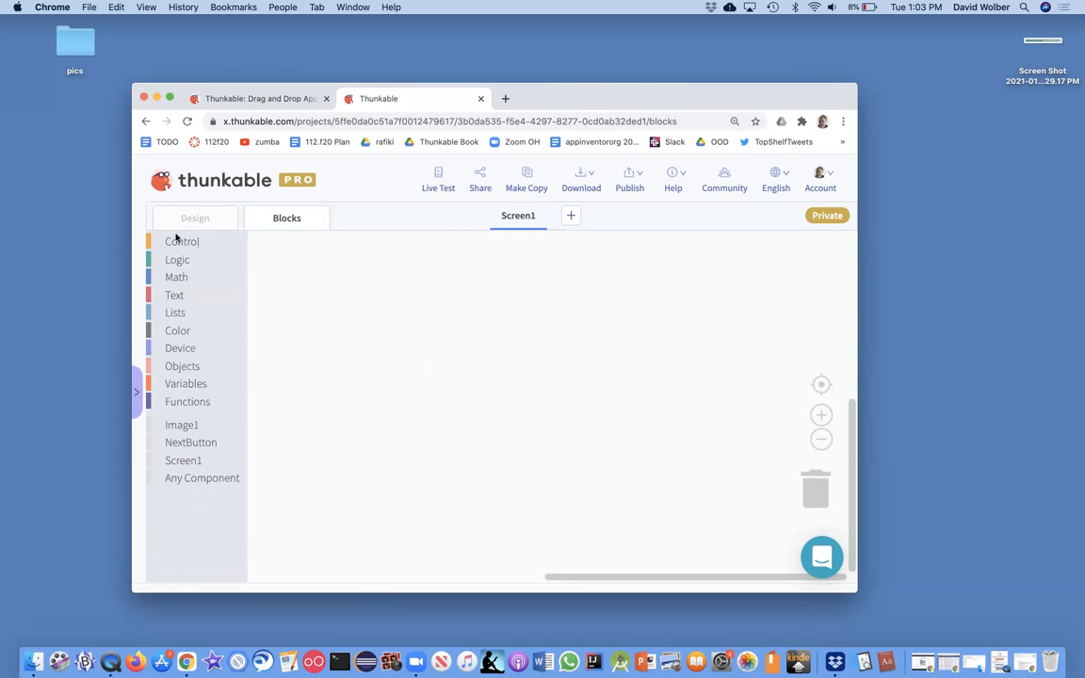
{"action": "mouse_move", "coordinate": [184, 289]}
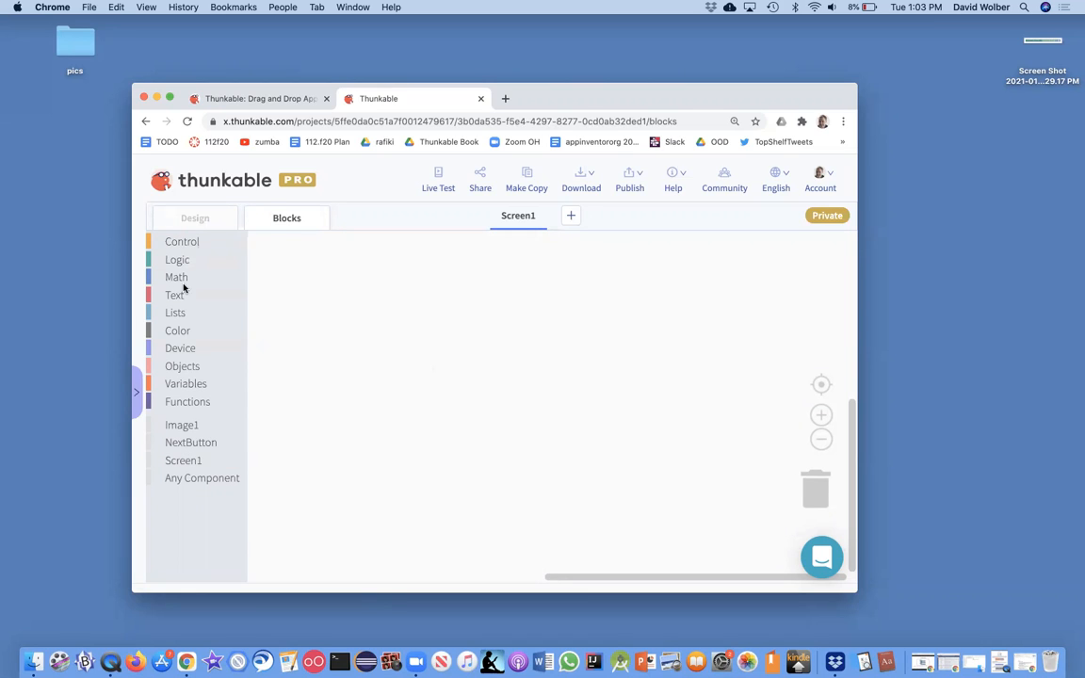
{"action": "mouse_move", "coordinate": [195, 358]}
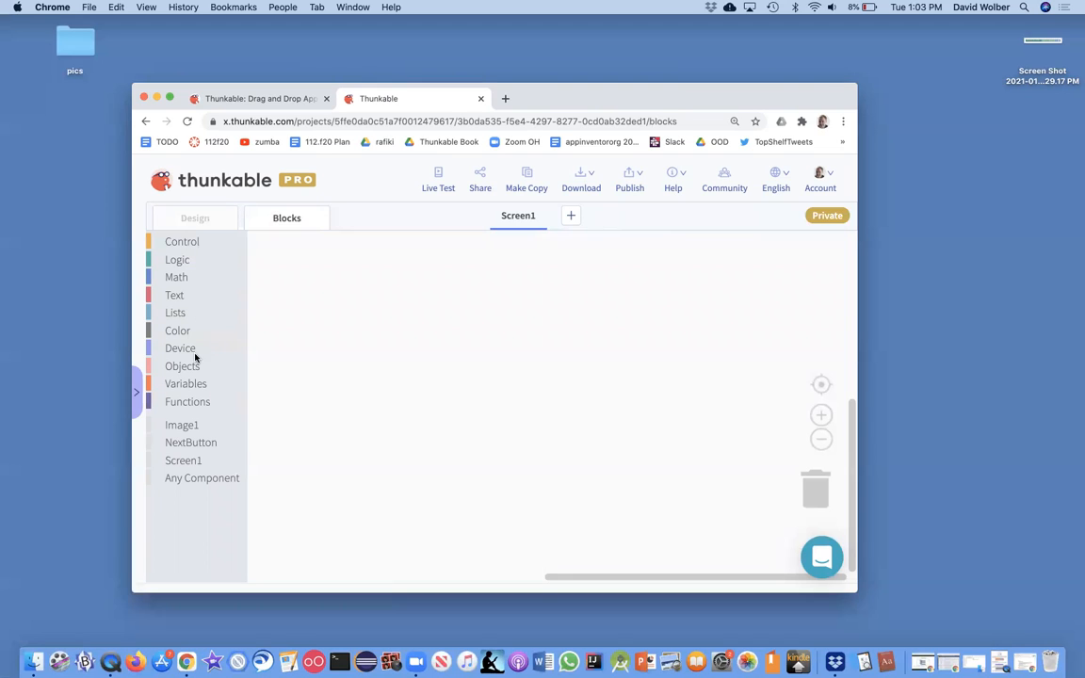
{"action": "left_click", "coordinate": [186, 384]}
{"action": "type", "text": "p"}
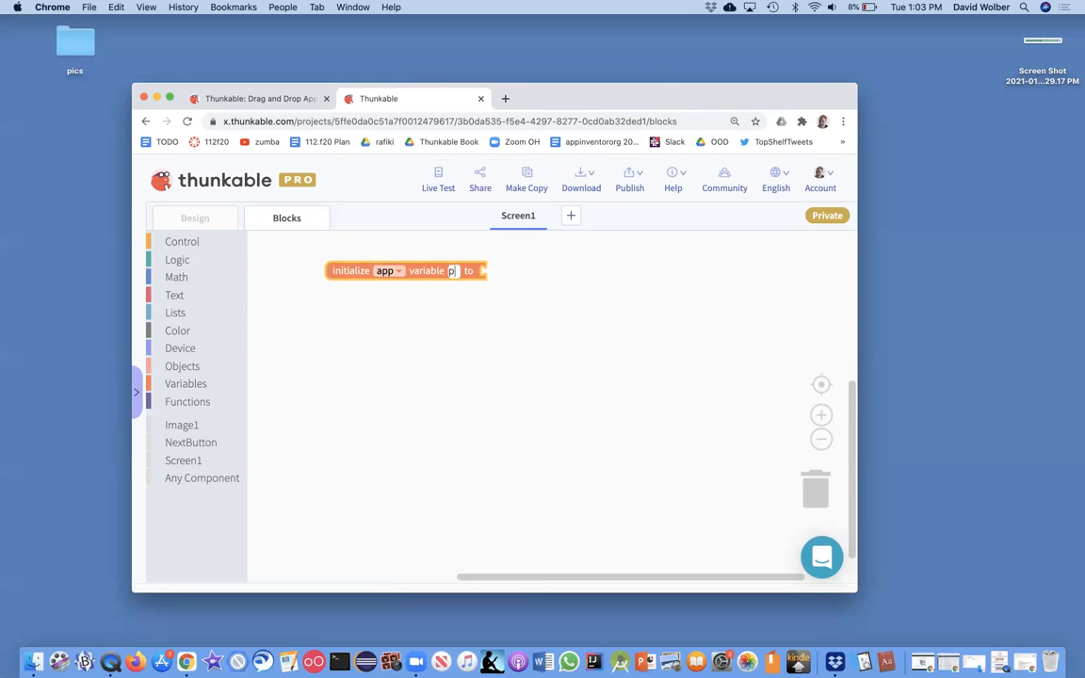
Step: Name the app variable picList and initialize it with a three-slot 'make a list' block
{"action": "type", "text": "icList"}
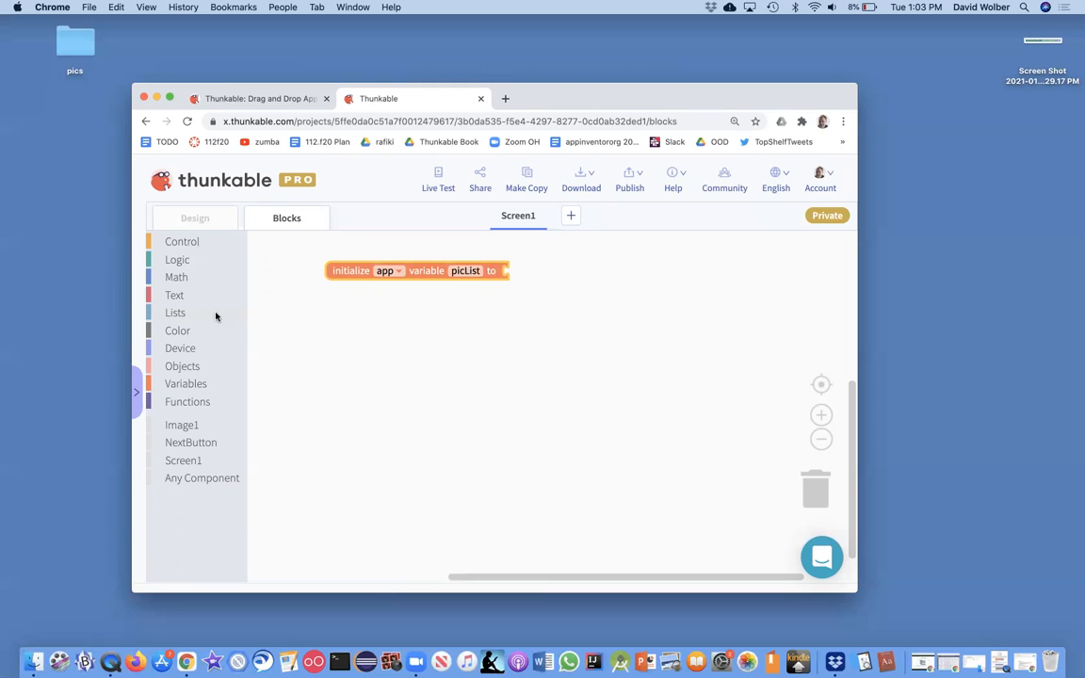
{"action": "left_click", "coordinate": [175, 313]}
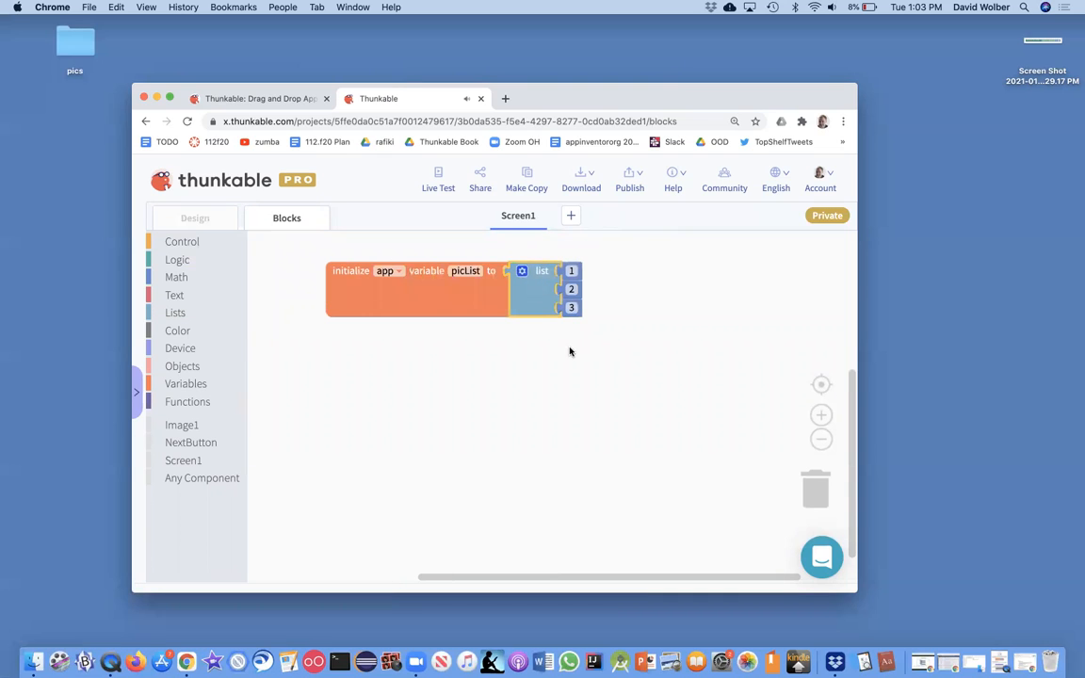
{"action": "mouse_move", "coordinate": [570, 322]}
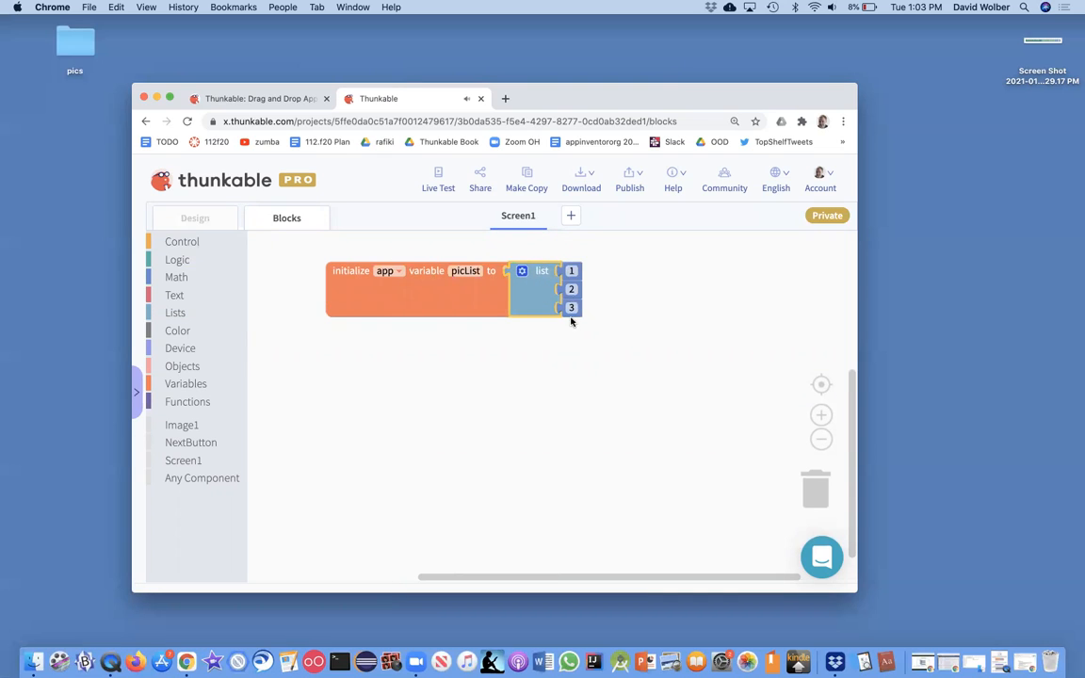
{"action": "mouse_move", "coordinate": [507, 305]}
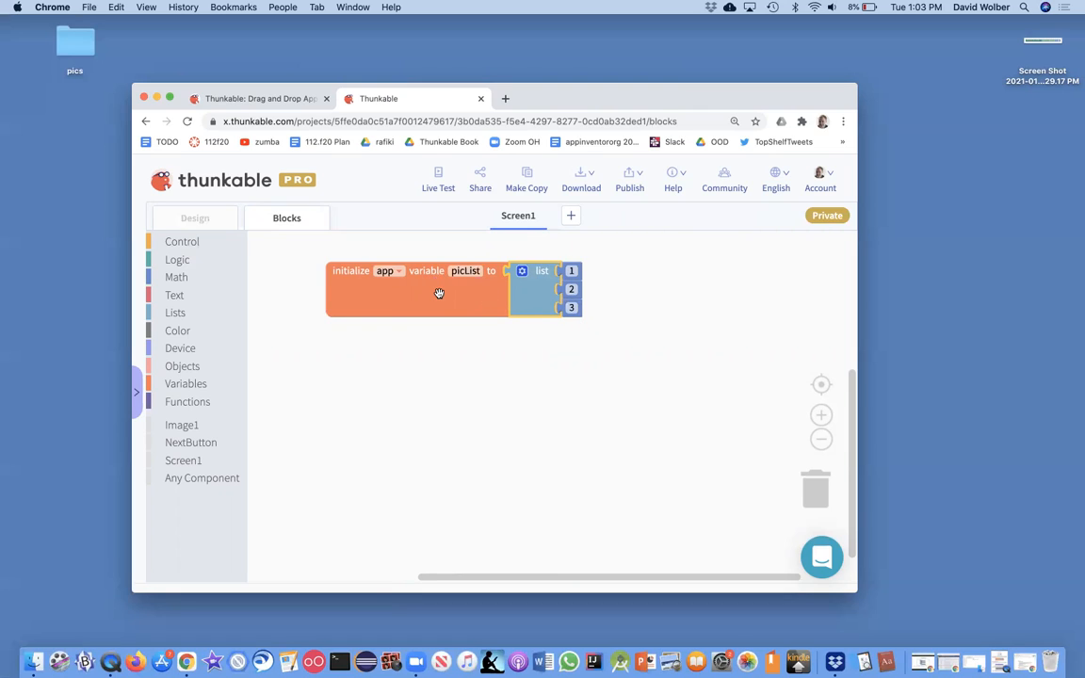
{"action": "mouse_move", "coordinate": [439, 294]}
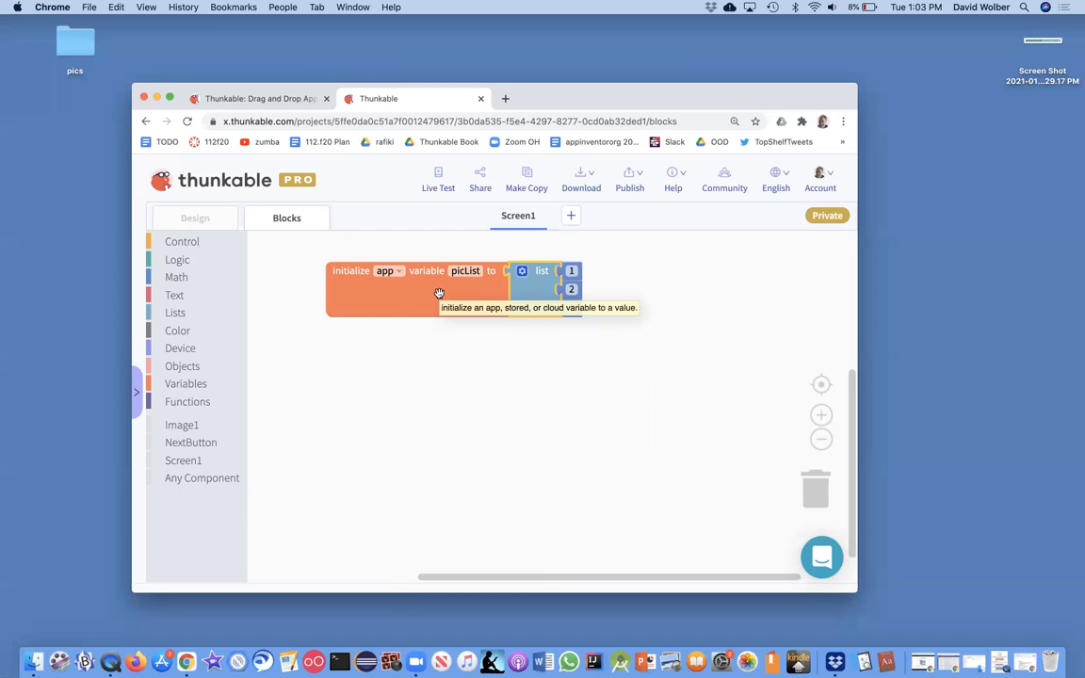
{"action": "mouse_move", "coordinate": [447, 284]}
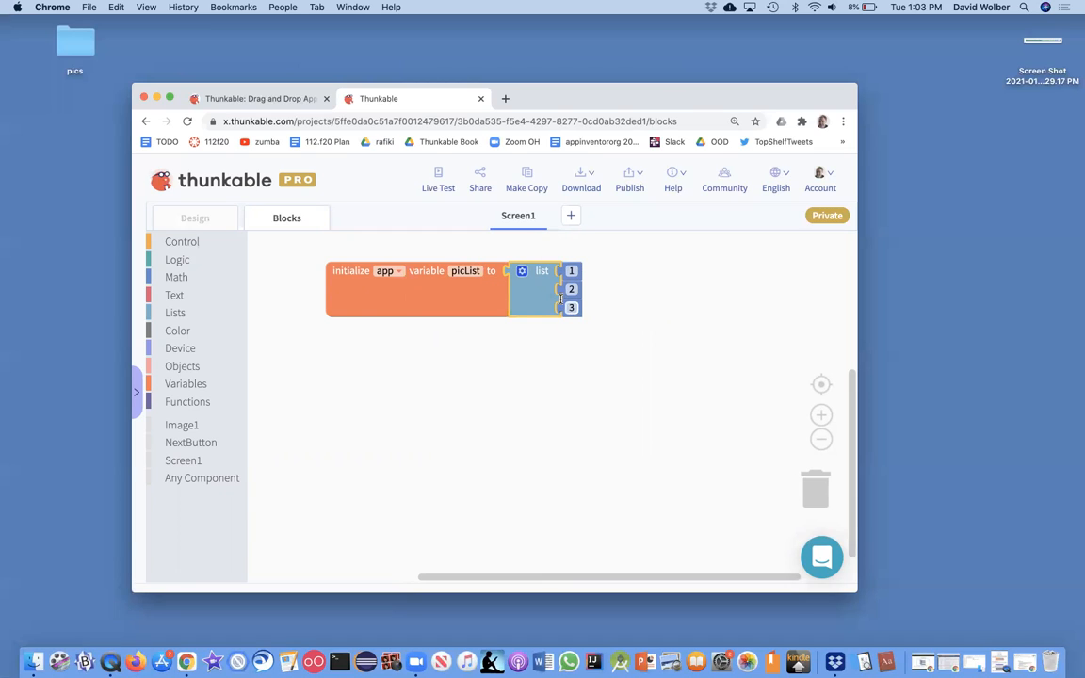
{"action": "left_click", "coordinate": [522, 271]}
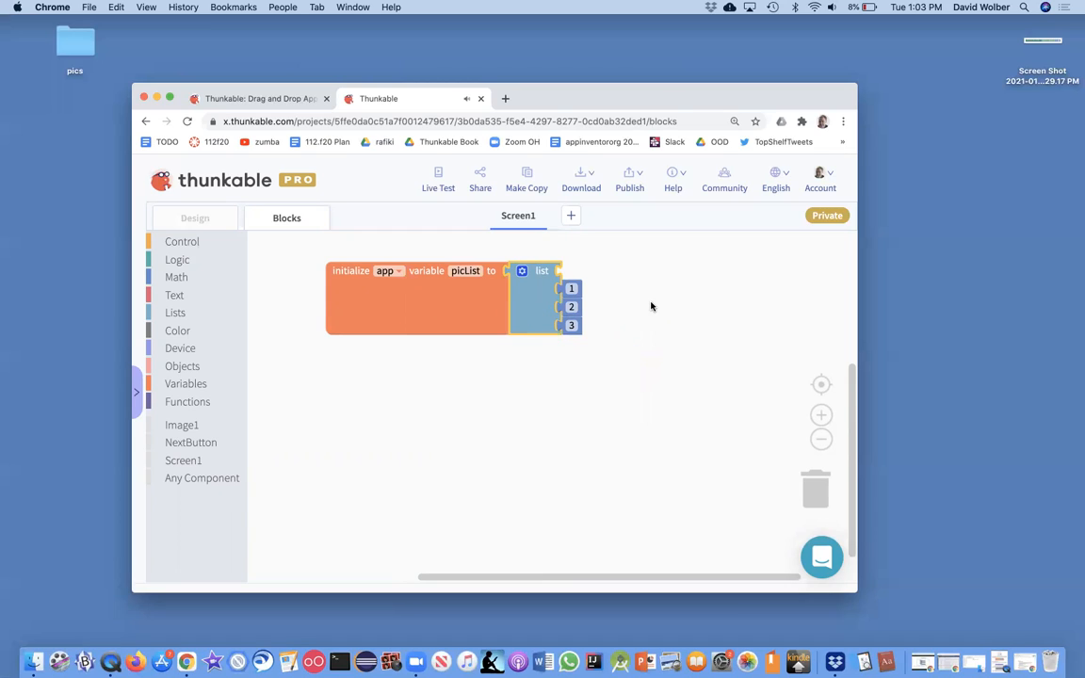
{"action": "mouse_move", "coordinate": [453, 307]}
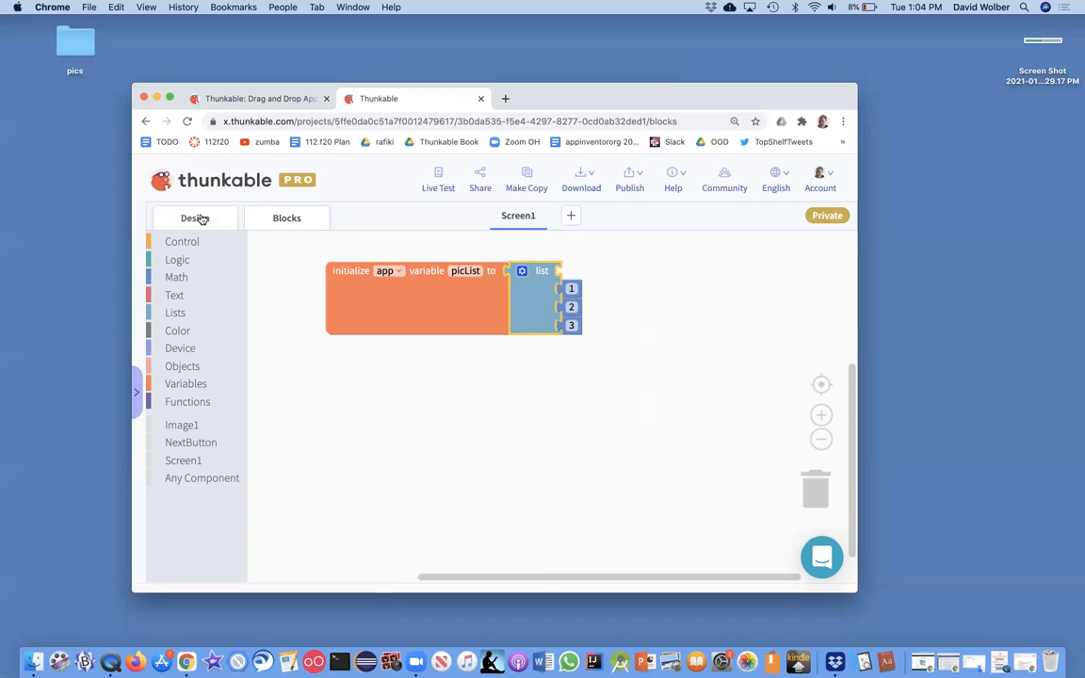
Step: Check the uploaded image files and snap an empty text block into picList's first slot
{"action": "left_click", "coordinate": [194, 217]}
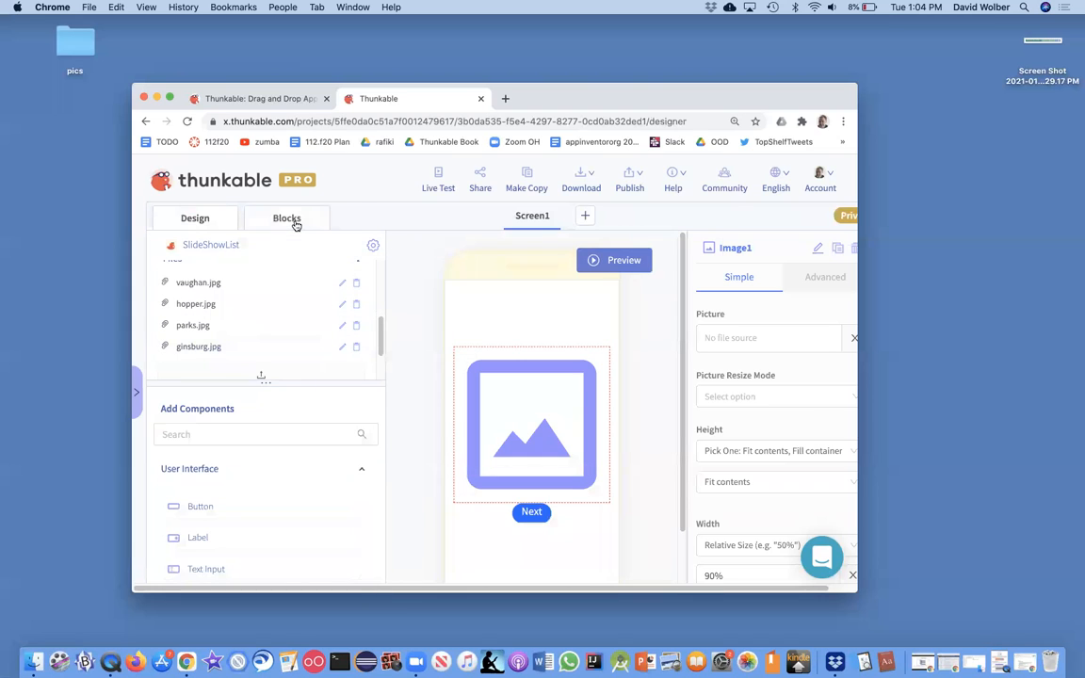
{"action": "left_click", "coordinate": [286, 218]}
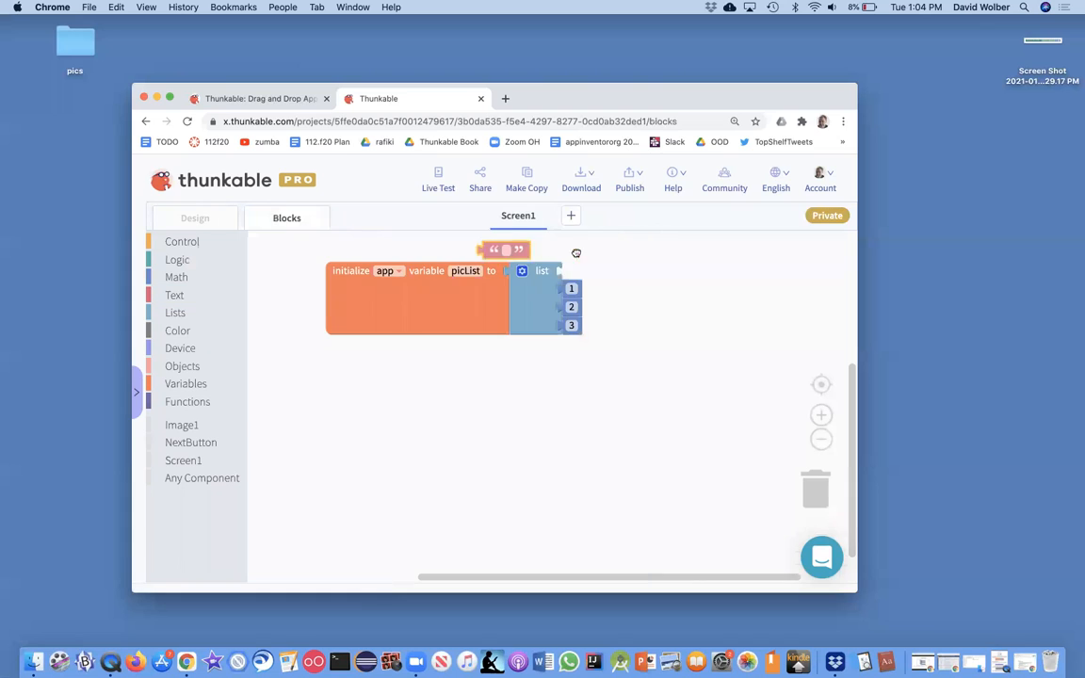
{"action": "left_click_drag", "start_coordinate": [506, 250], "coordinate": [584, 271]}
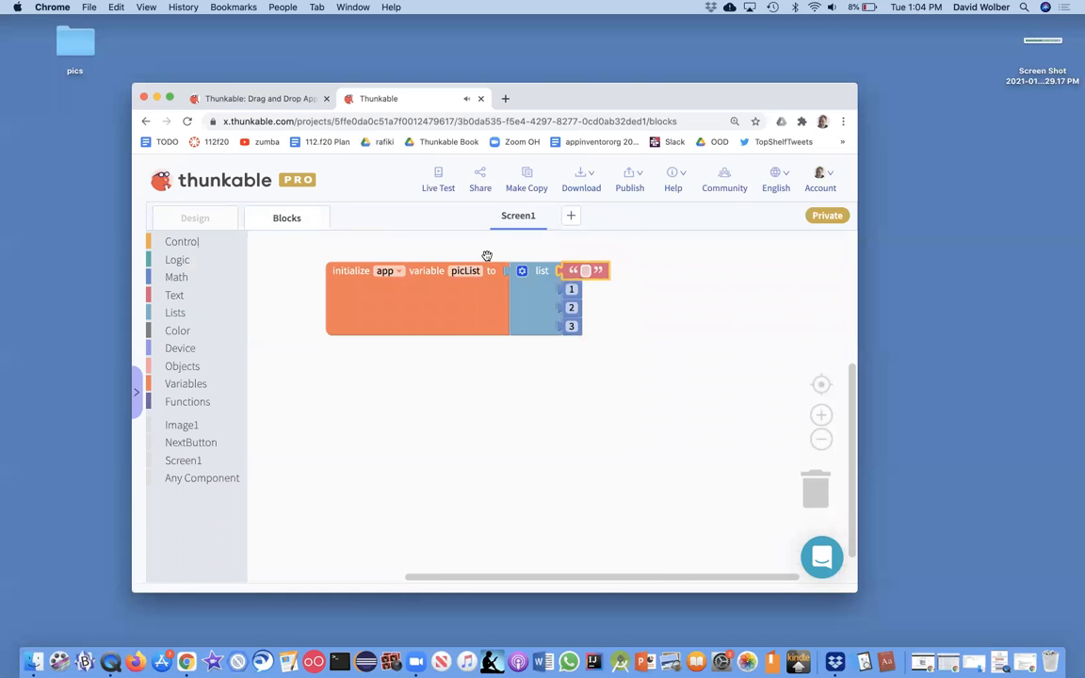
{"action": "left_click", "coordinate": [194, 218]}
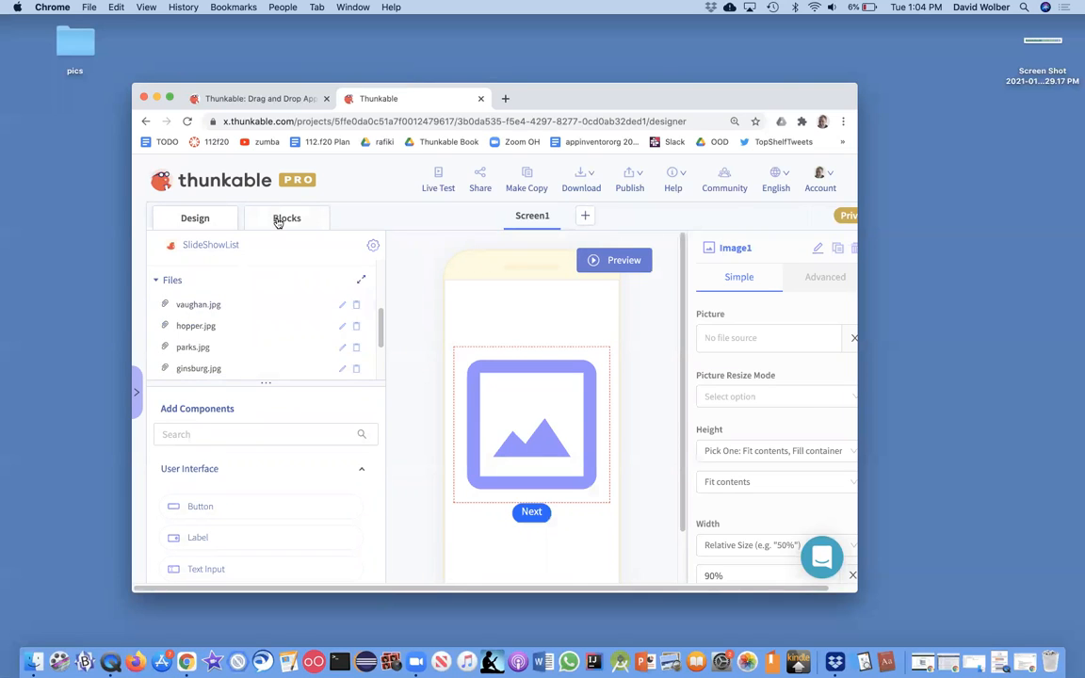
Step: Fill picList's text blocks with parks.jpg, hopper.jpg, vaughan.jpg and ginsburg.jpg
{"action": "left_click", "coordinate": [287, 217]}
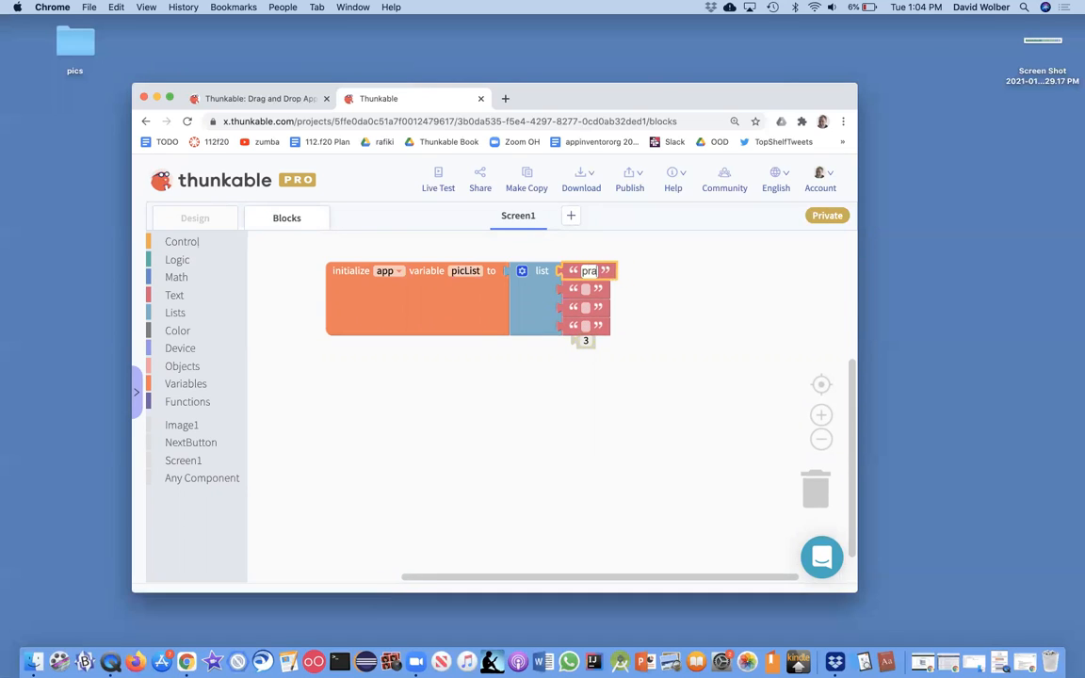
{"action": "type", "text": "parks.jpg"}
{"action": "left_click", "coordinate": [586, 289]}
{"action": "type", "text": "hopper.jpg"}
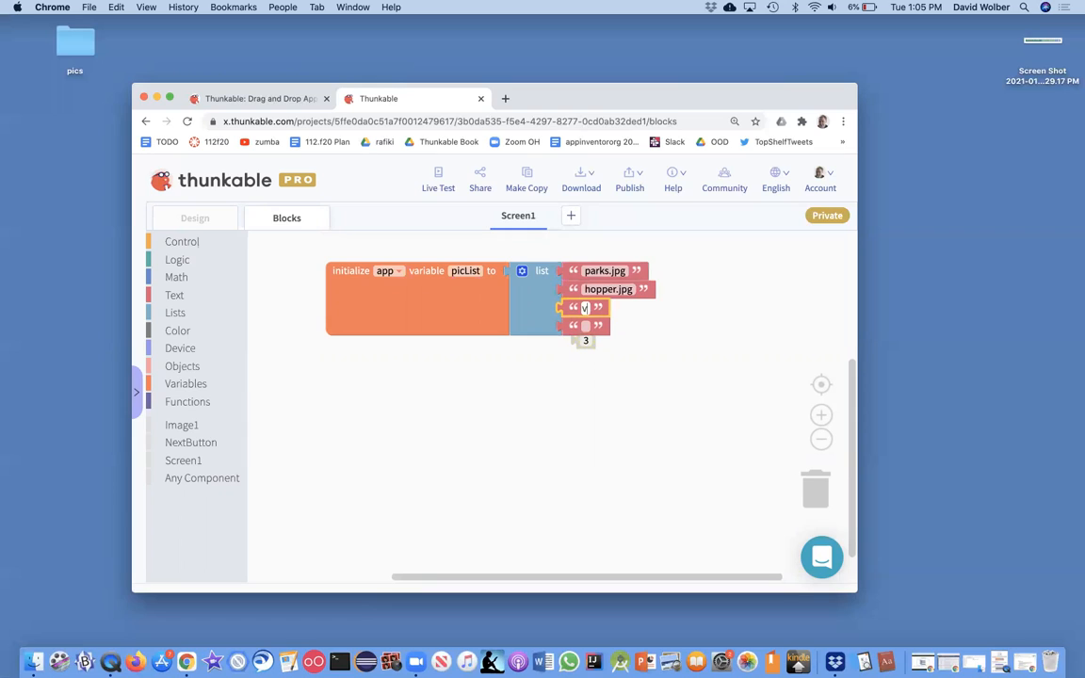
{"action": "type", "text": "vaughan"}
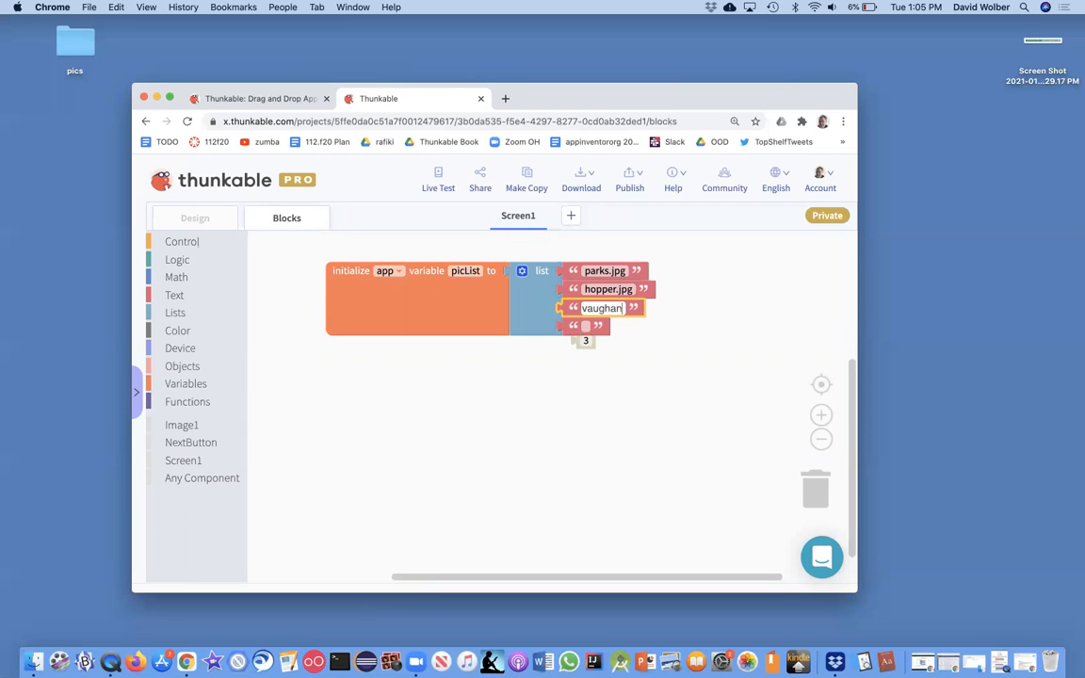
{"action": "type", "text": ".jpg"}
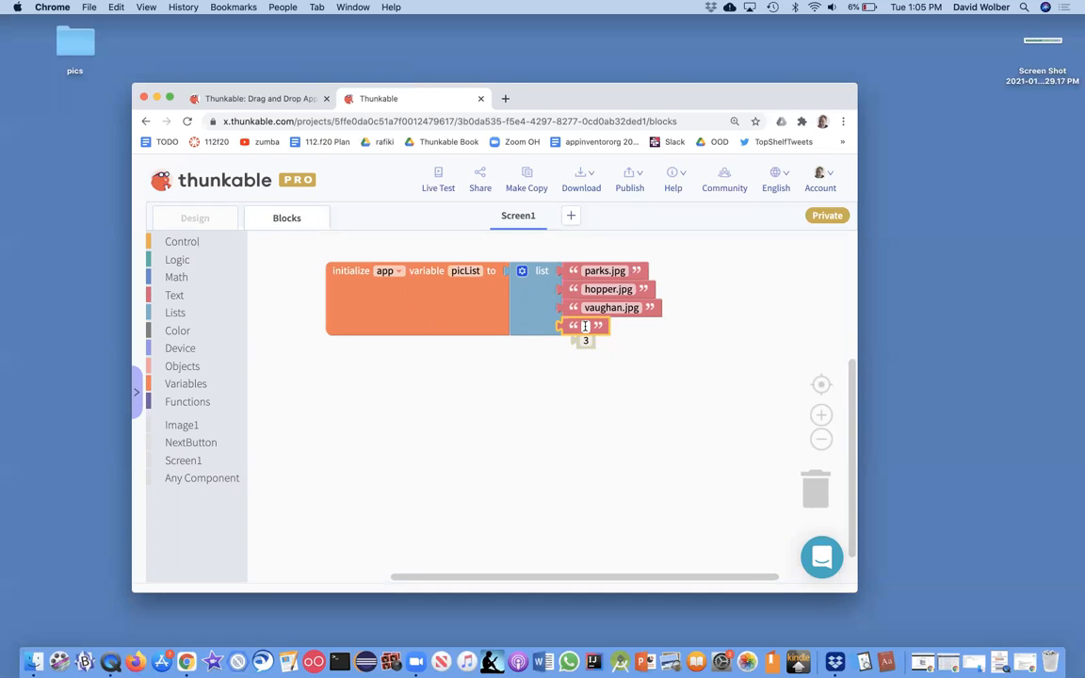
{"action": "type", "text": "ginsu"}
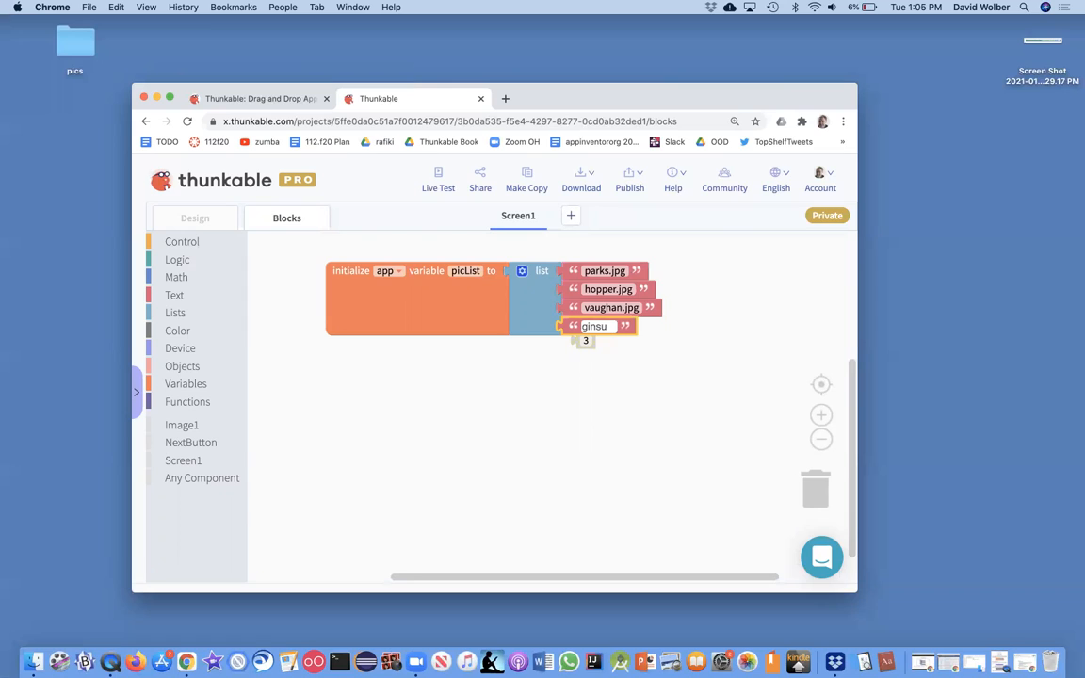
{"action": "type", "text": "ginsburg.jpg"}
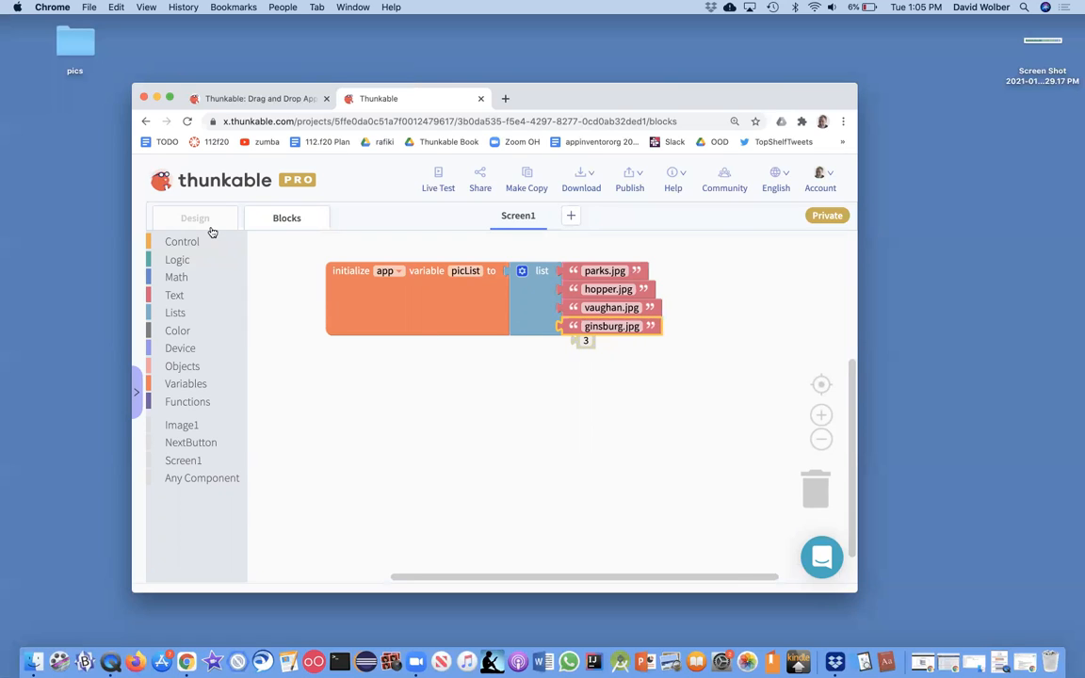
{"action": "left_click", "coordinate": [194, 218]}
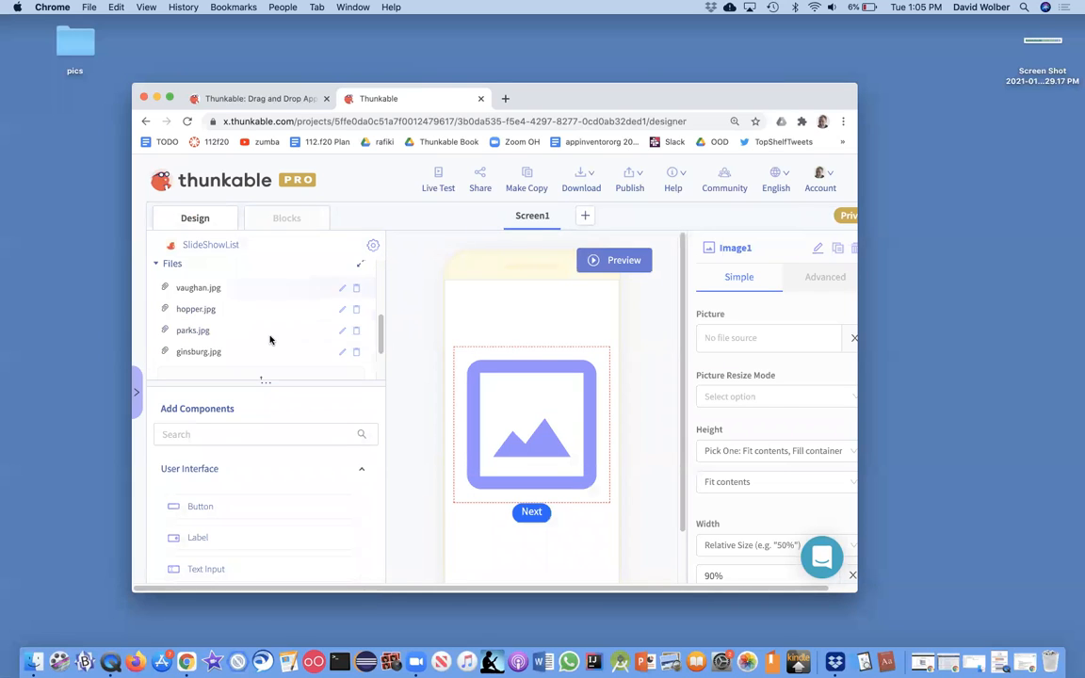
{"action": "left_click", "coordinate": [286, 217]}
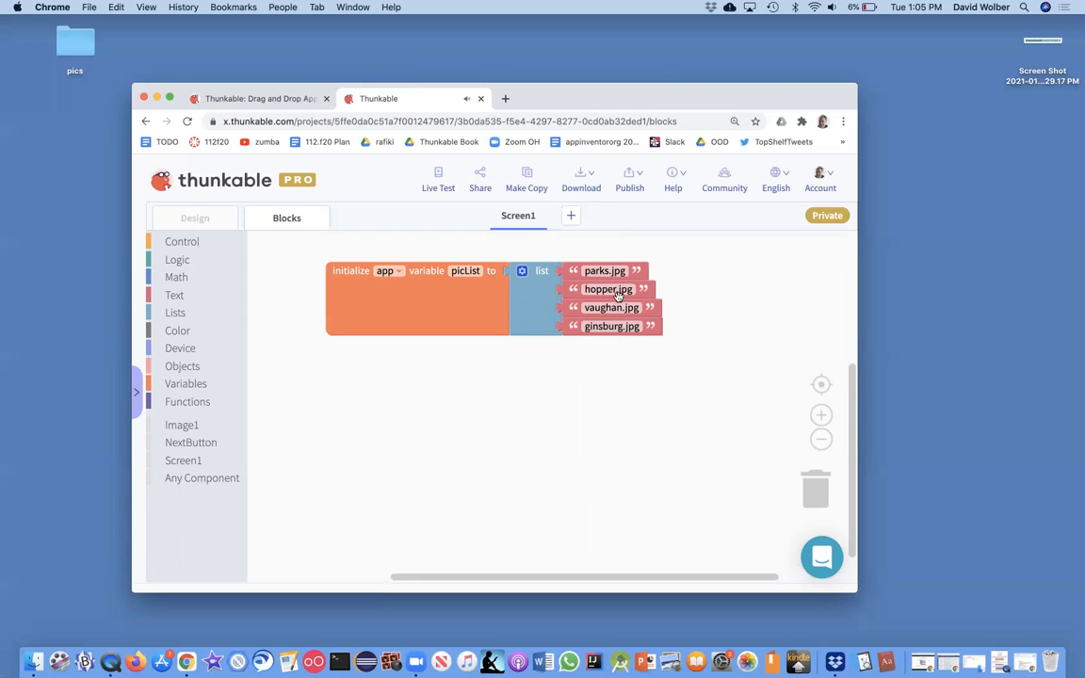
{"action": "mouse_move", "coordinate": [613, 326]}
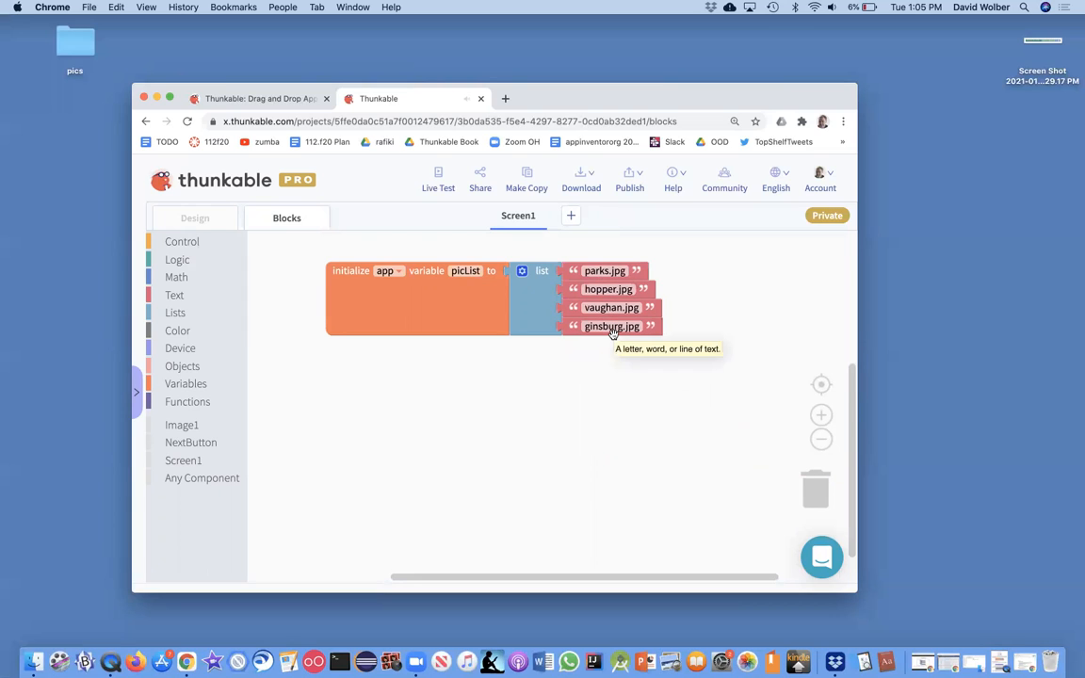
{"action": "mouse_move", "coordinate": [442, 326]}
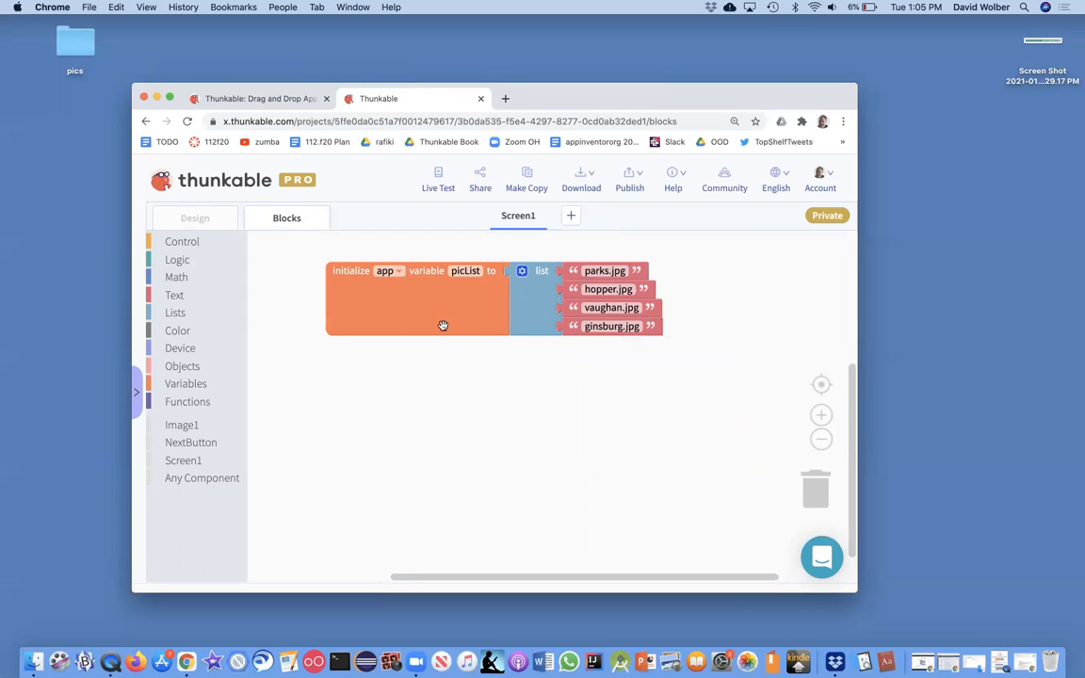
{"action": "mouse_move", "coordinate": [452, 331]}
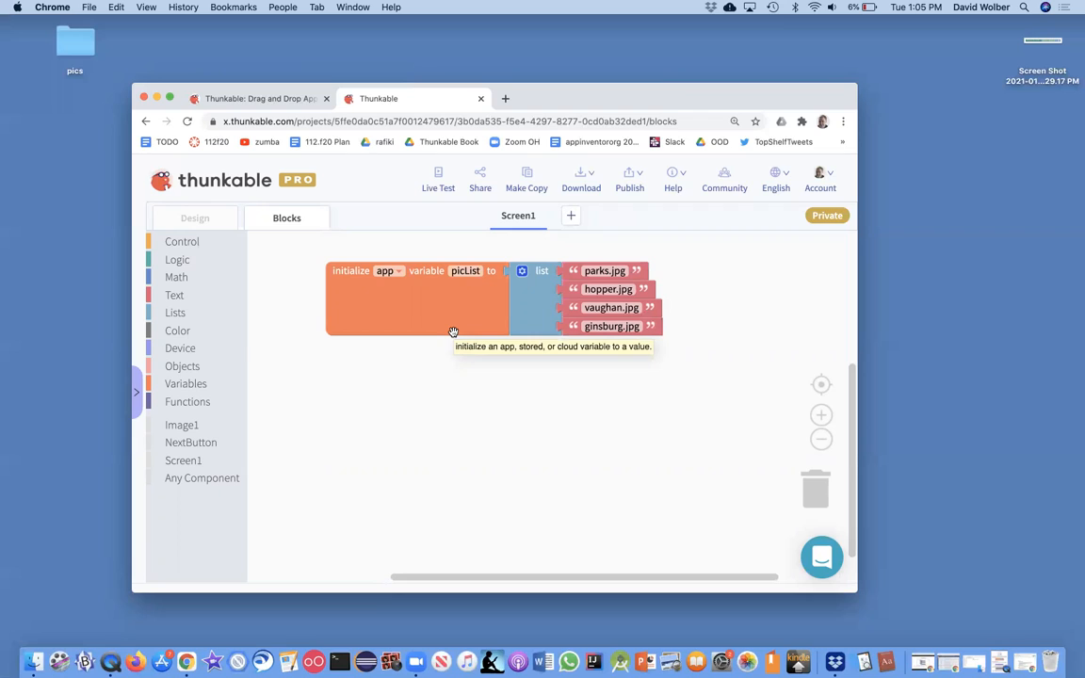
{"action": "mouse_move", "coordinate": [434, 303]}
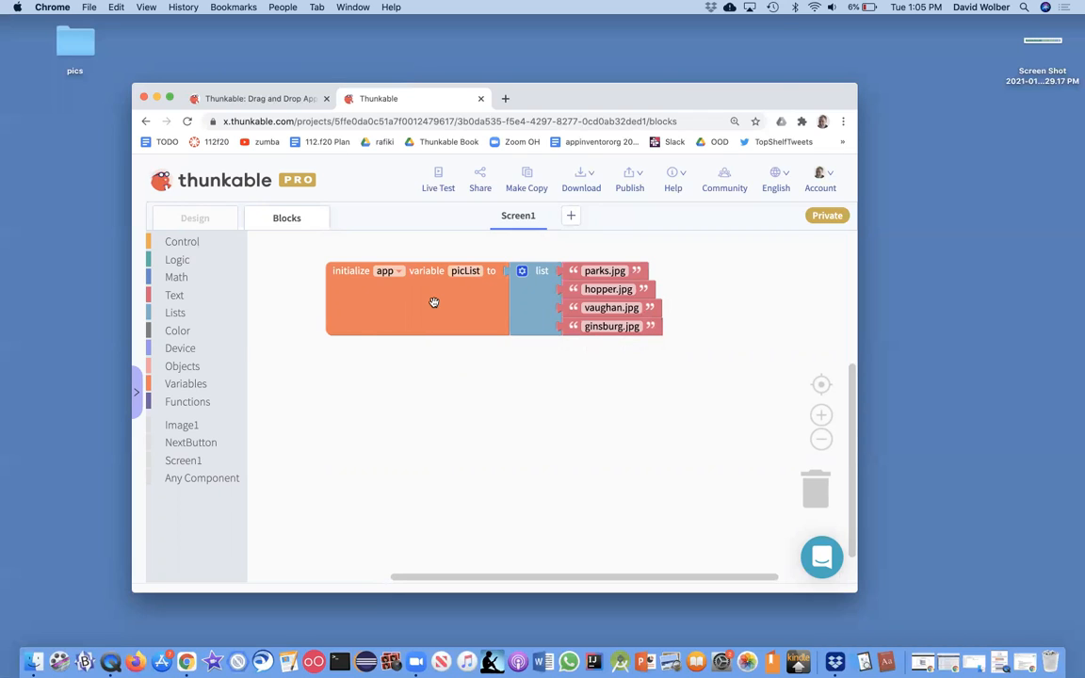
{"action": "mouse_move", "coordinate": [359, 327]}
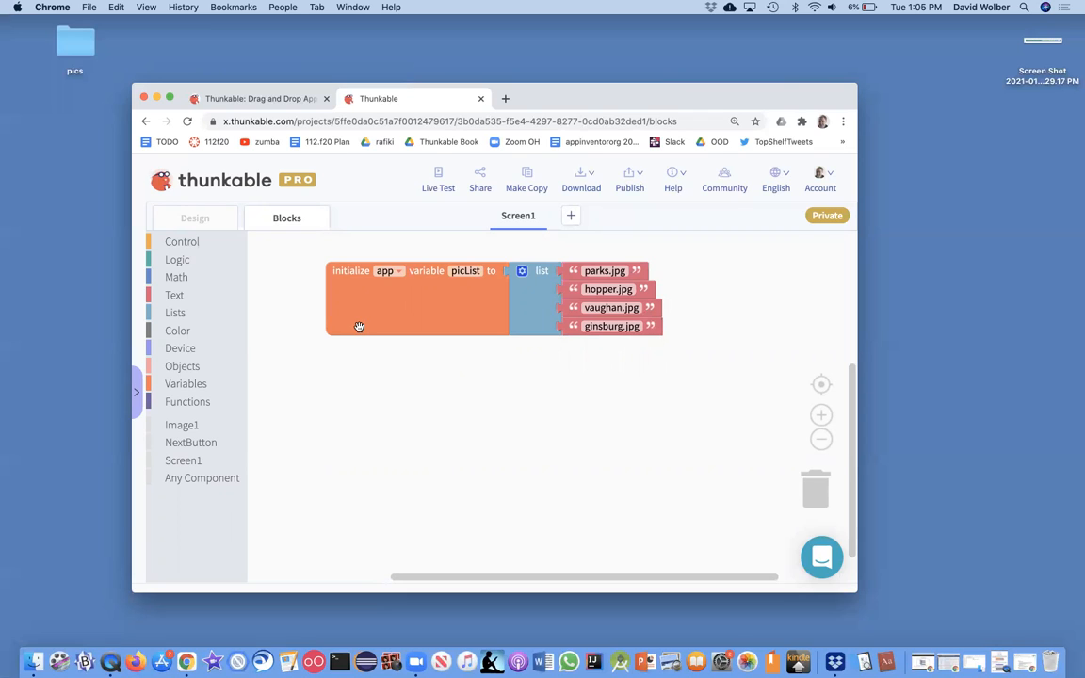
{"action": "mouse_move", "coordinate": [301, 338]}
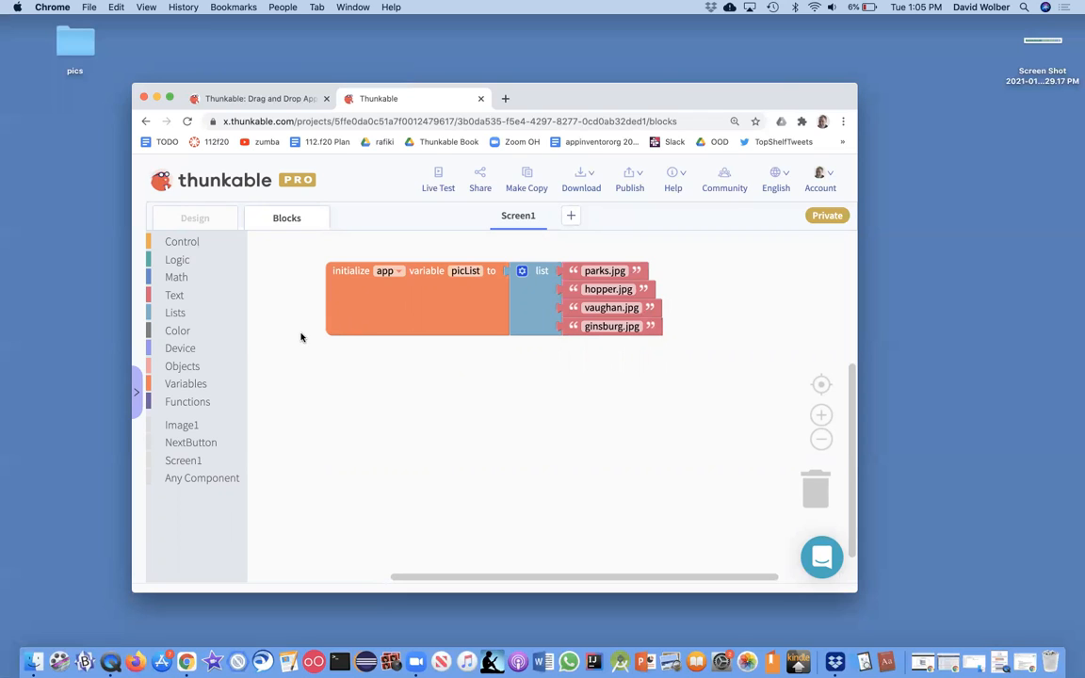
{"action": "mouse_move", "coordinate": [186, 426]}
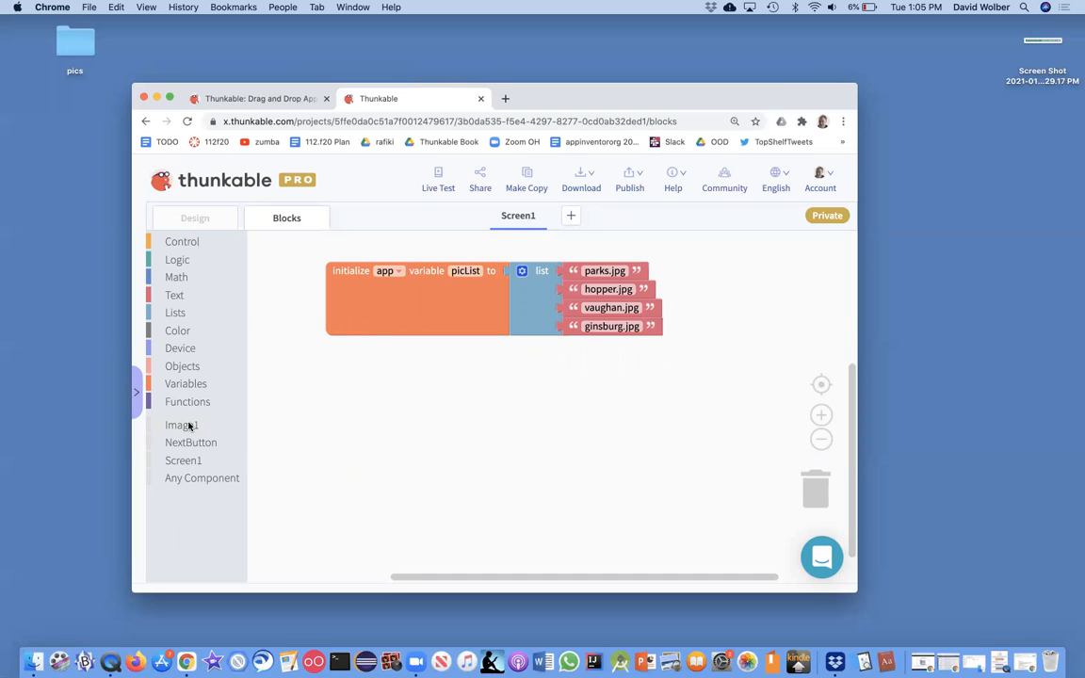
Step: Add a 'when Screen1 Opens' event setting Image1's Picture to parks.jpg
{"action": "left_click", "coordinate": [183, 459]}
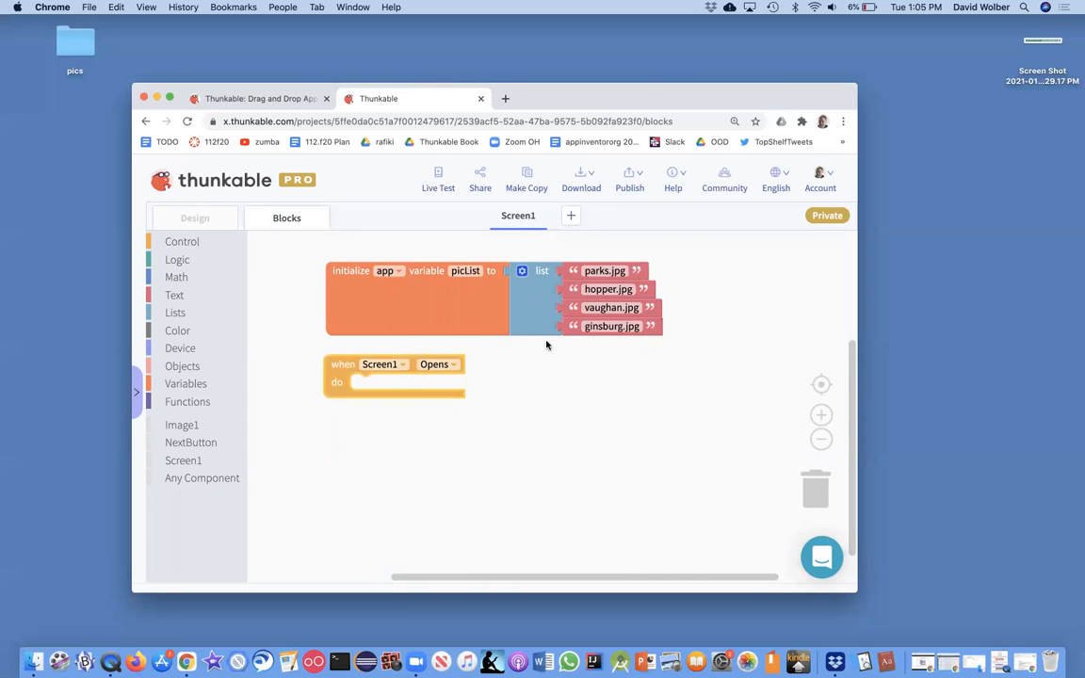
{"action": "mouse_move", "coordinate": [638, 263]}
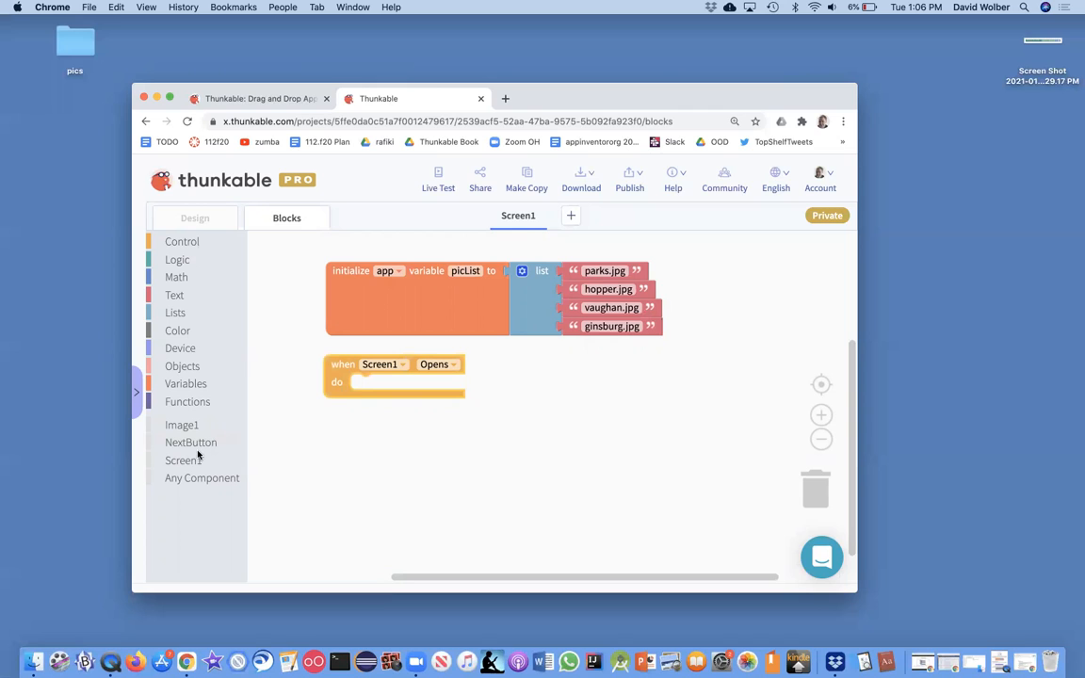
{"action": "left_click", "coordinate": [180, 424]}
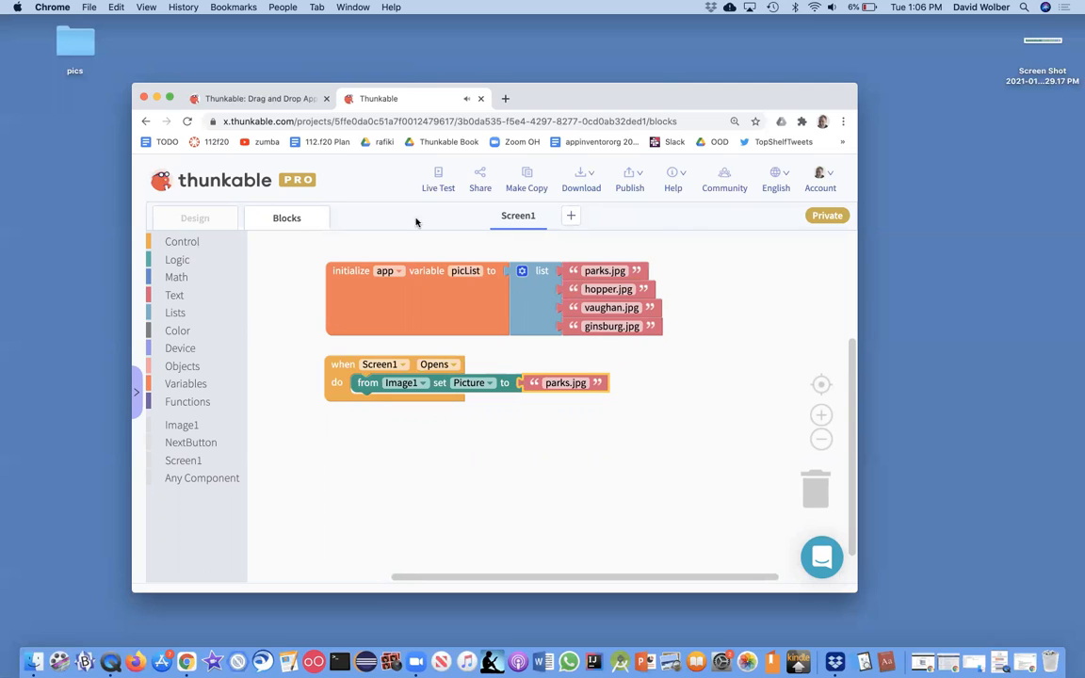
{"action": "left_click", "coordinate": [194, 218]}
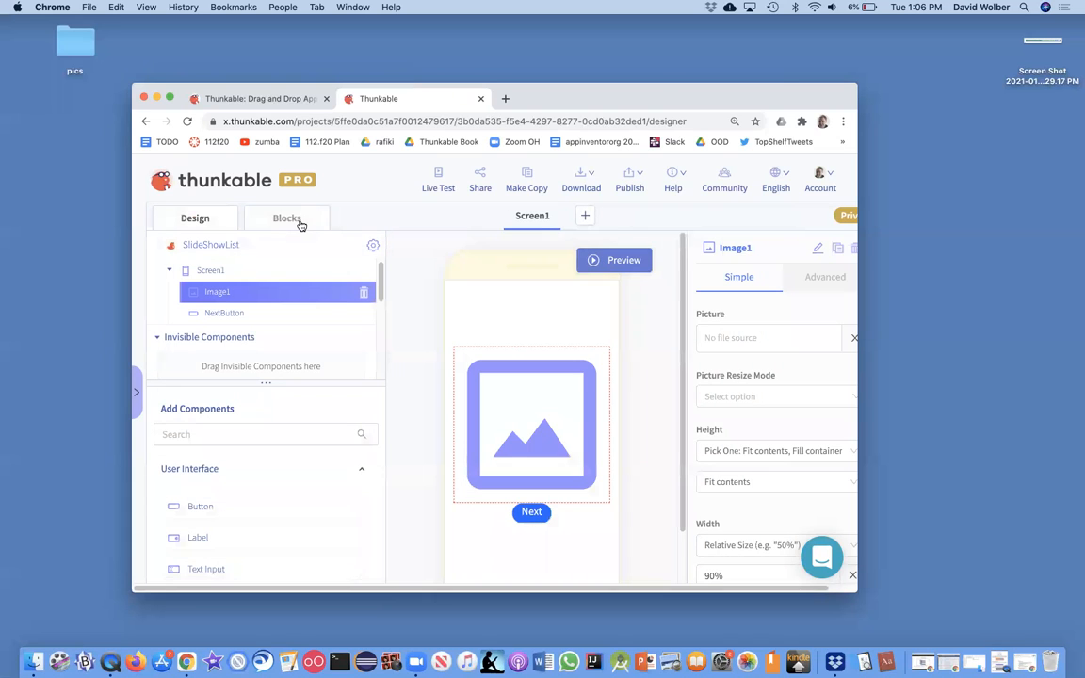
{"action": "left_click", "coordinate": [287, 218]}
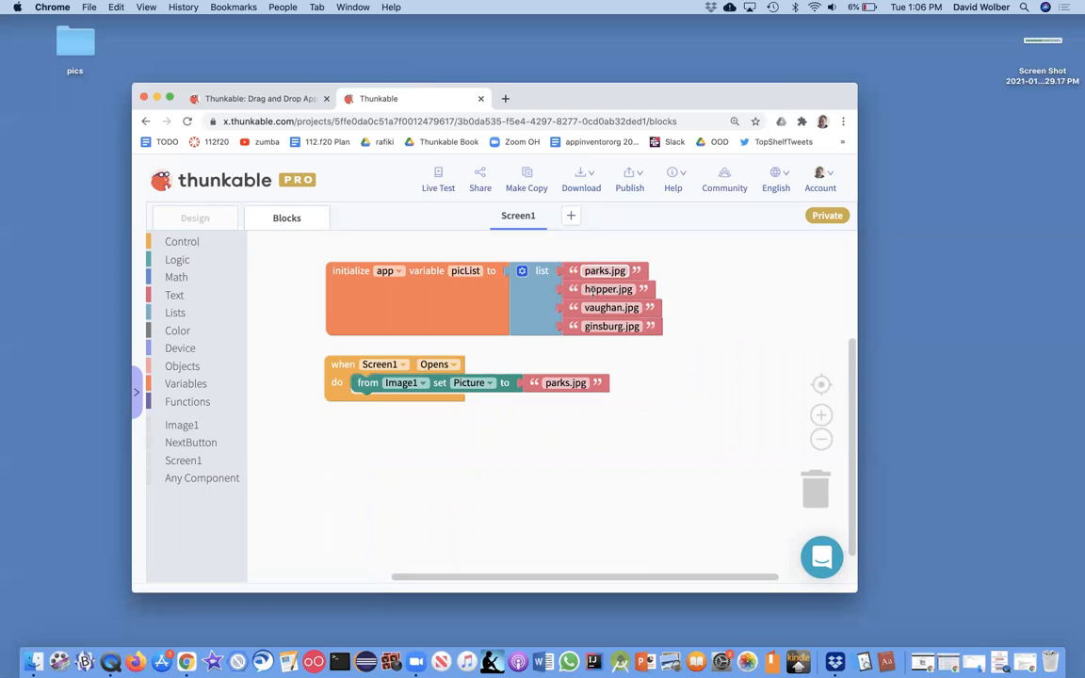
{"action": "mouse_move", "coordinate": [587, 260]}
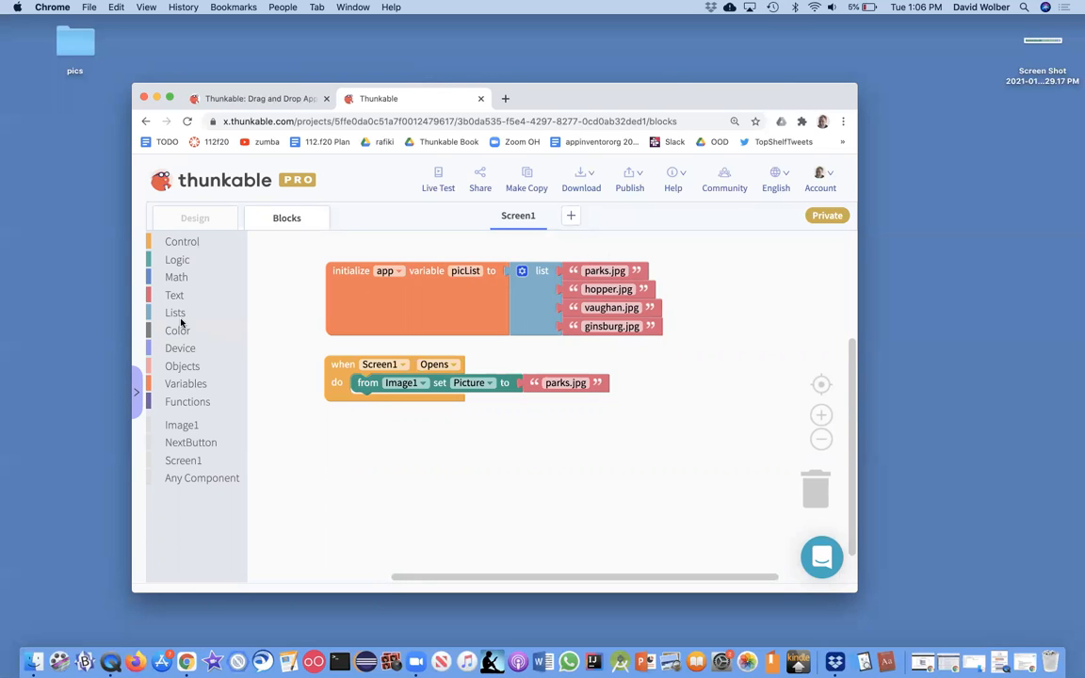
Step: Swap parks.jpg for an 'in list get # 1' block in Image1's Picture socket
{"action": "left_click", "coordinate": [175, 312]}
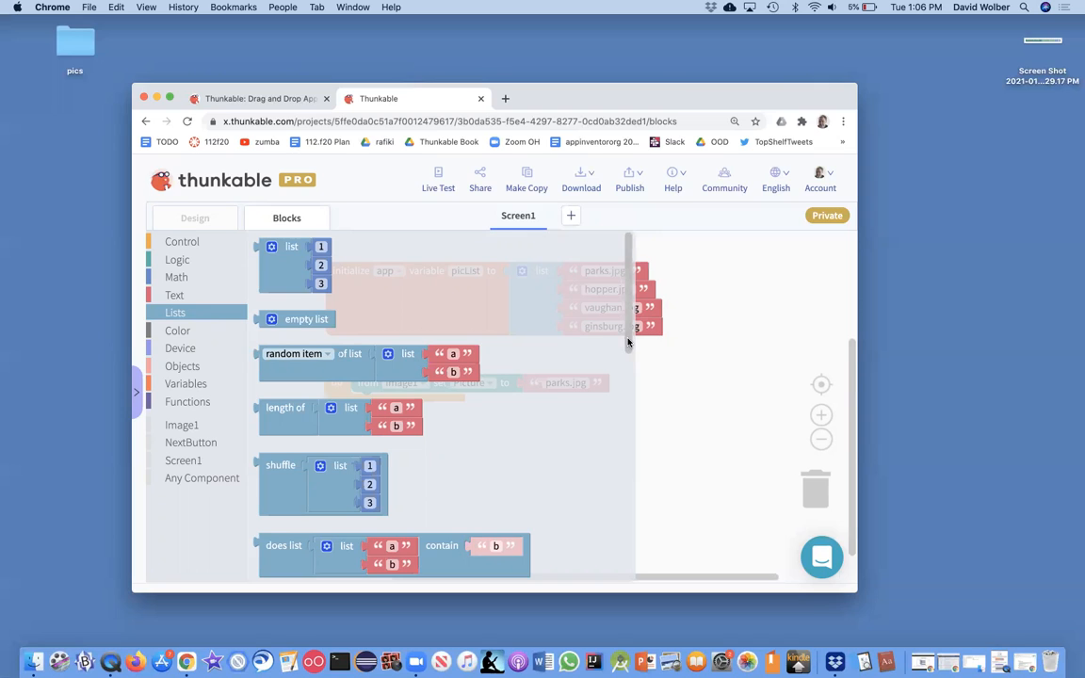
{"action": "scroll", "scroll_direction": "down", "scroll_amount": 3}
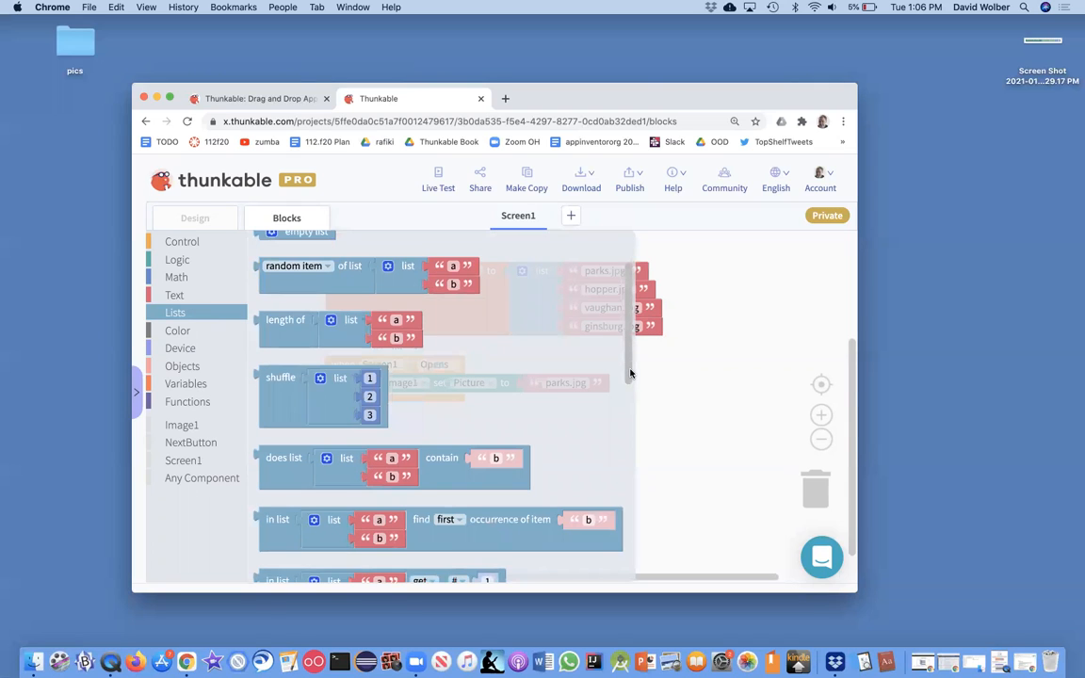
{"action": "scroll", "scroll_direction": "down", "scroll_amount": 3}
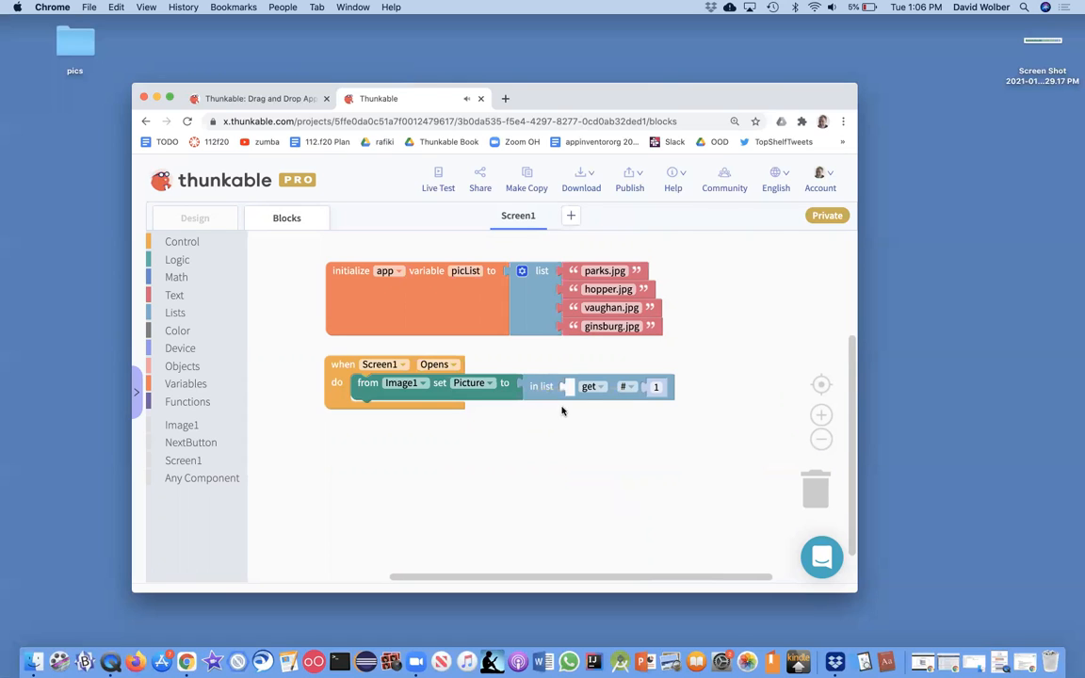
{"action": "left_click", "coordinate": [657, 386]}
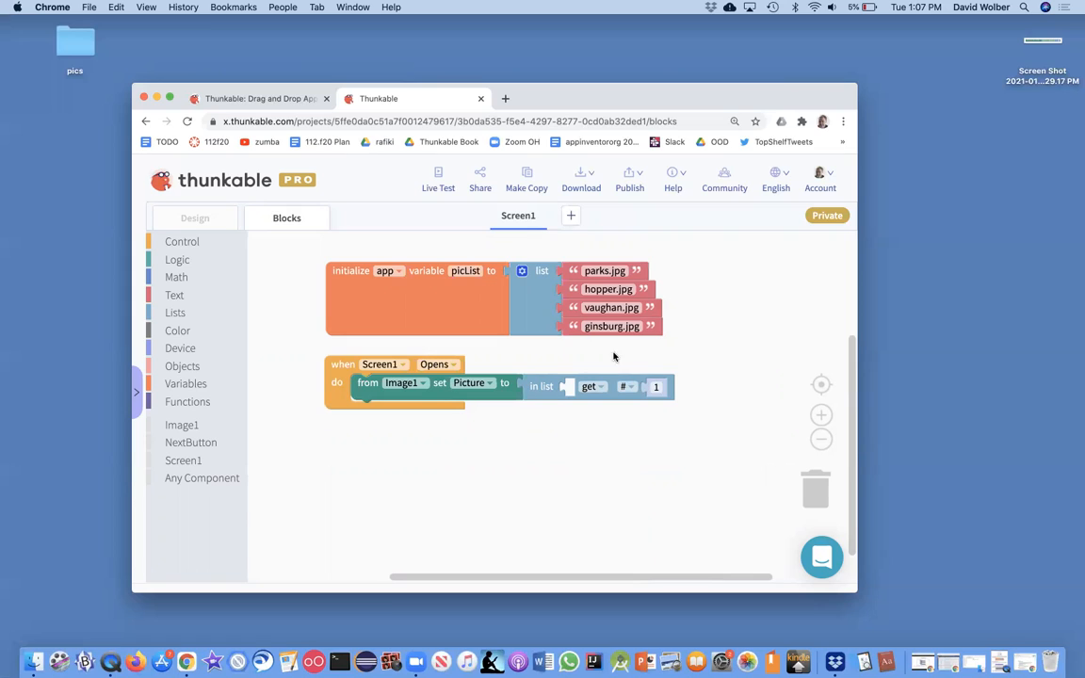
{"action": "left_click", "coordinate": [466, 271]}
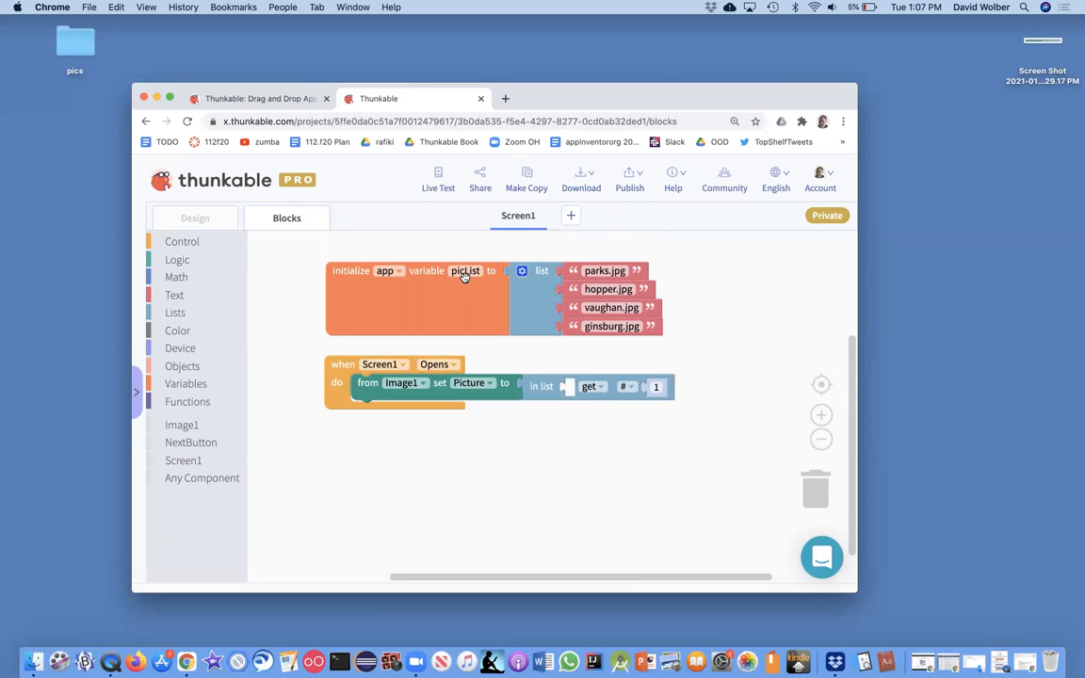
Step: Plug app variable picList into the list slot with item index 1
{"action": "left_click", "coordinate": [185, 384]}
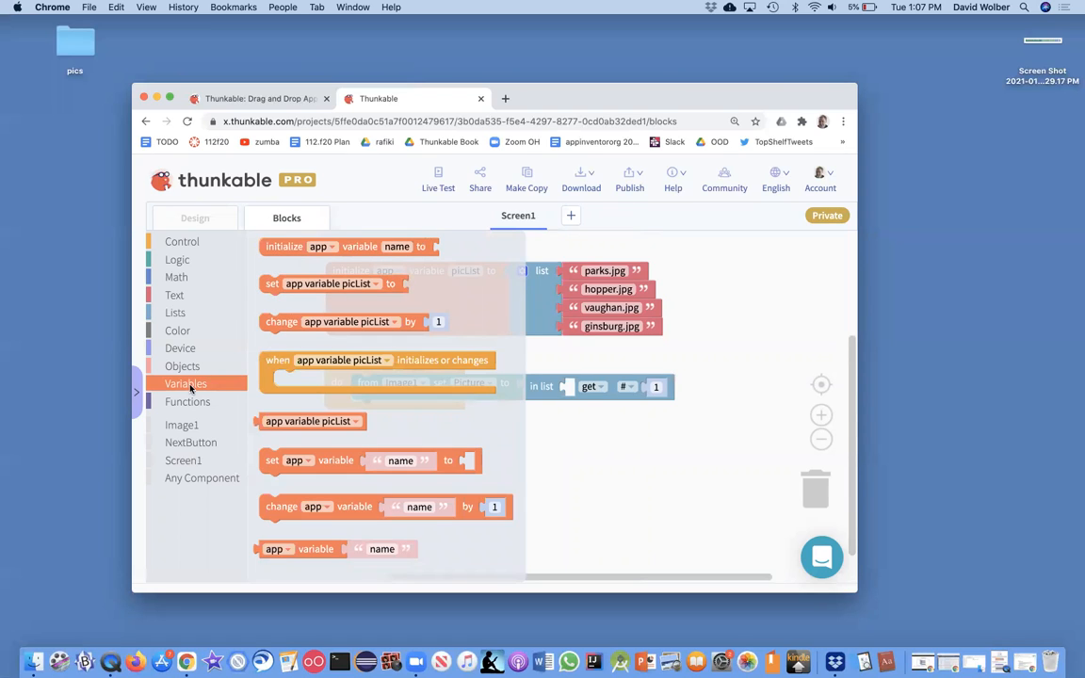
{"action": "left_click", "coordinate": [311, 421]}
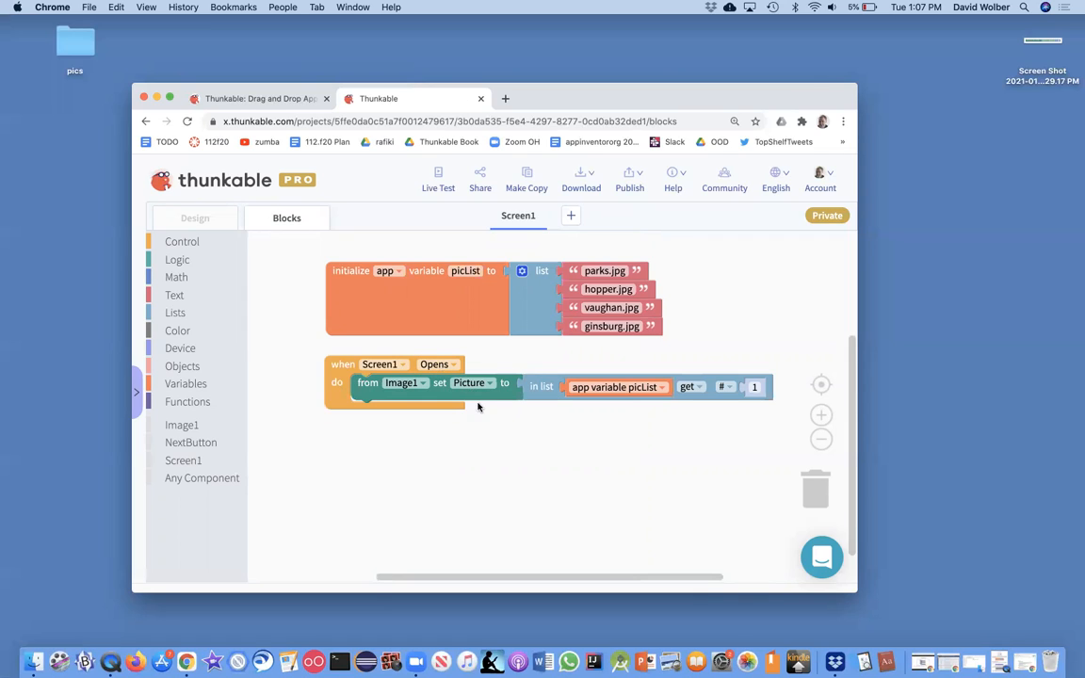
{"action": "left_click", "coordinate": [755, 386]}
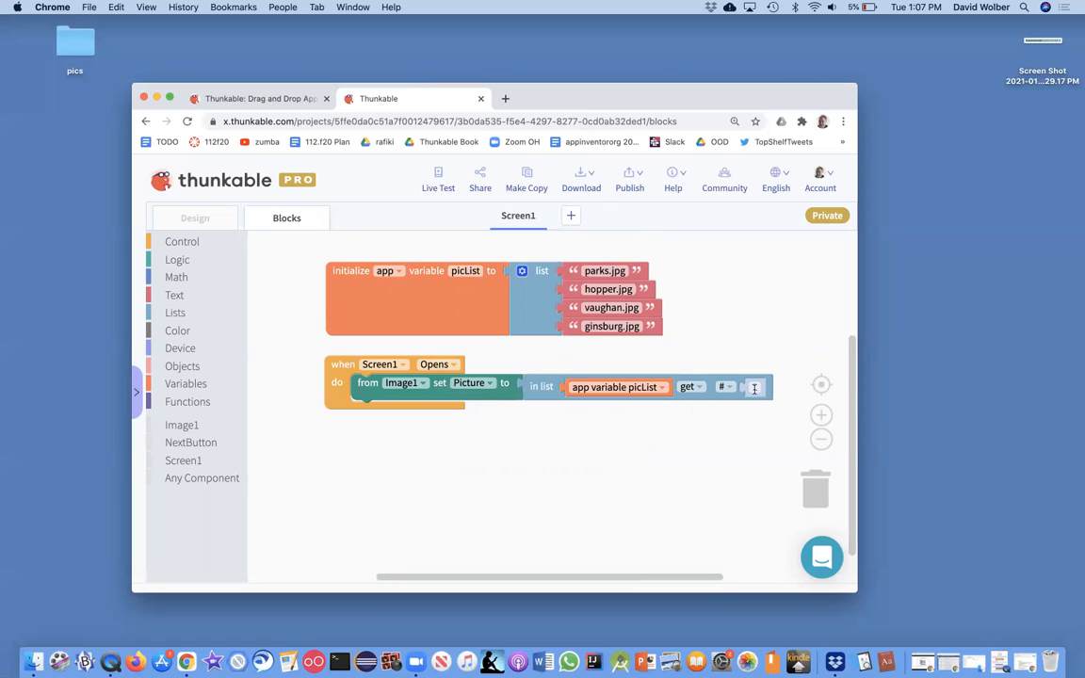
{"action": "type", "text": "1"}
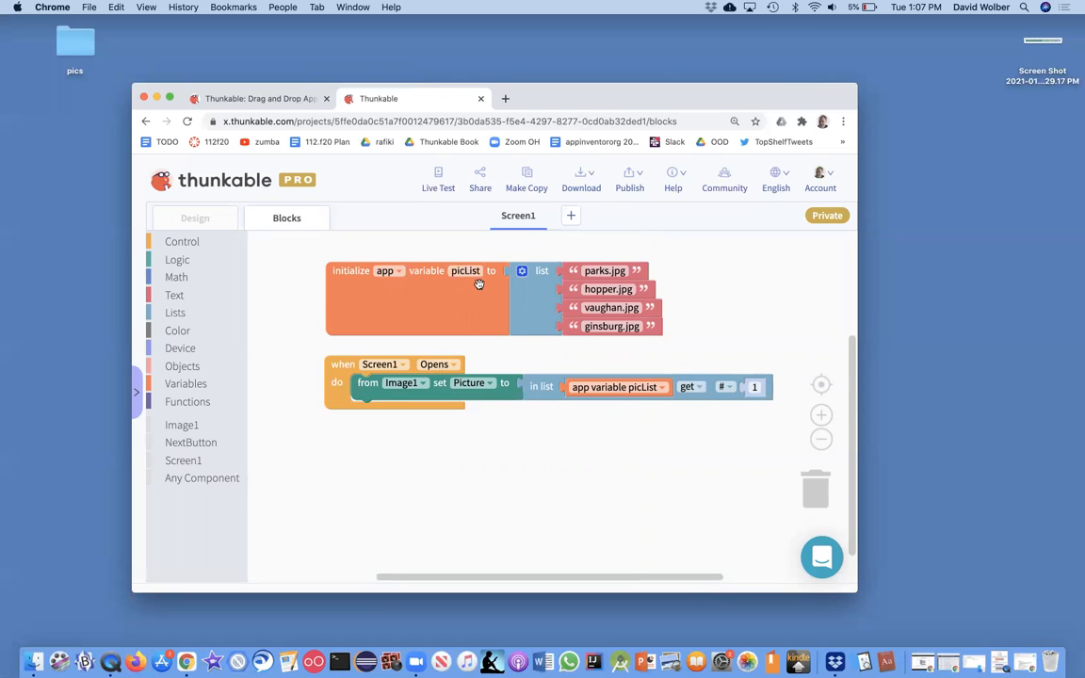
{"action": "mouse_move", "coordinate": [399, 262]}
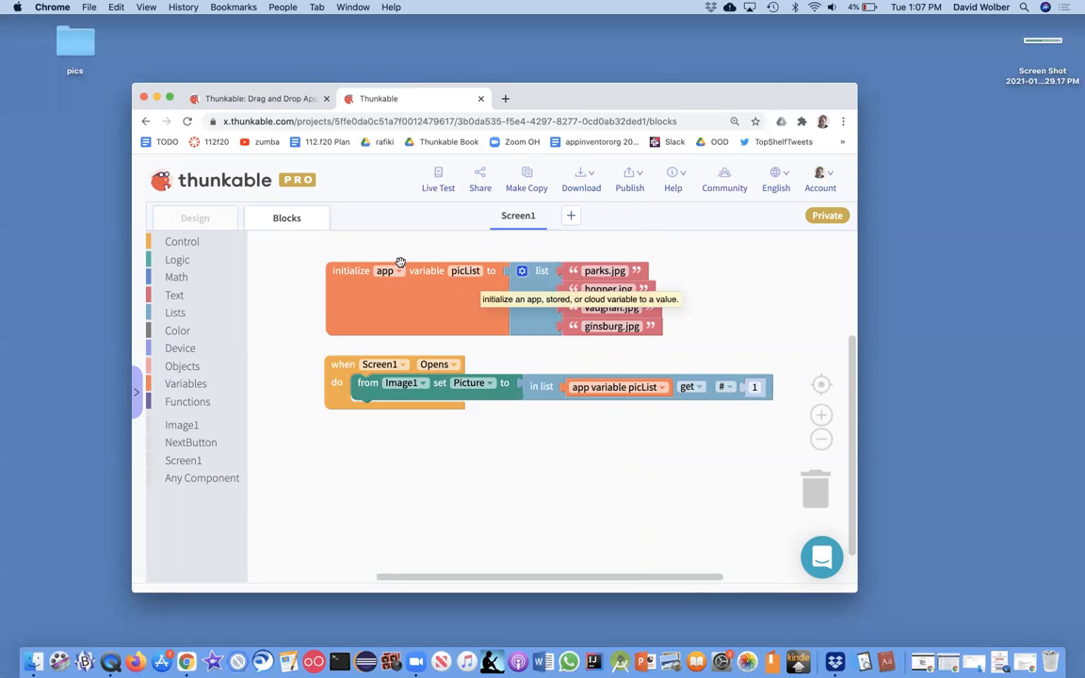
{"action": "left_click", "coordinate": [195, 218]}
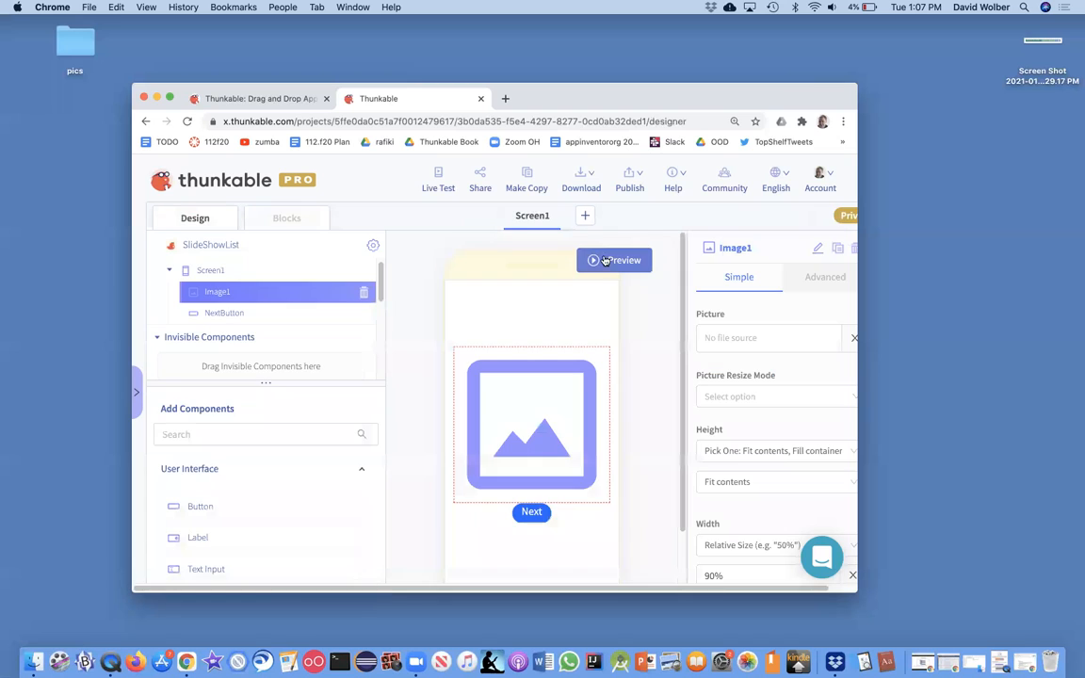
Step: Preview the app to show the first picList photo above the Next button
{"action": "left_click", "coordinate": [613, 260]}
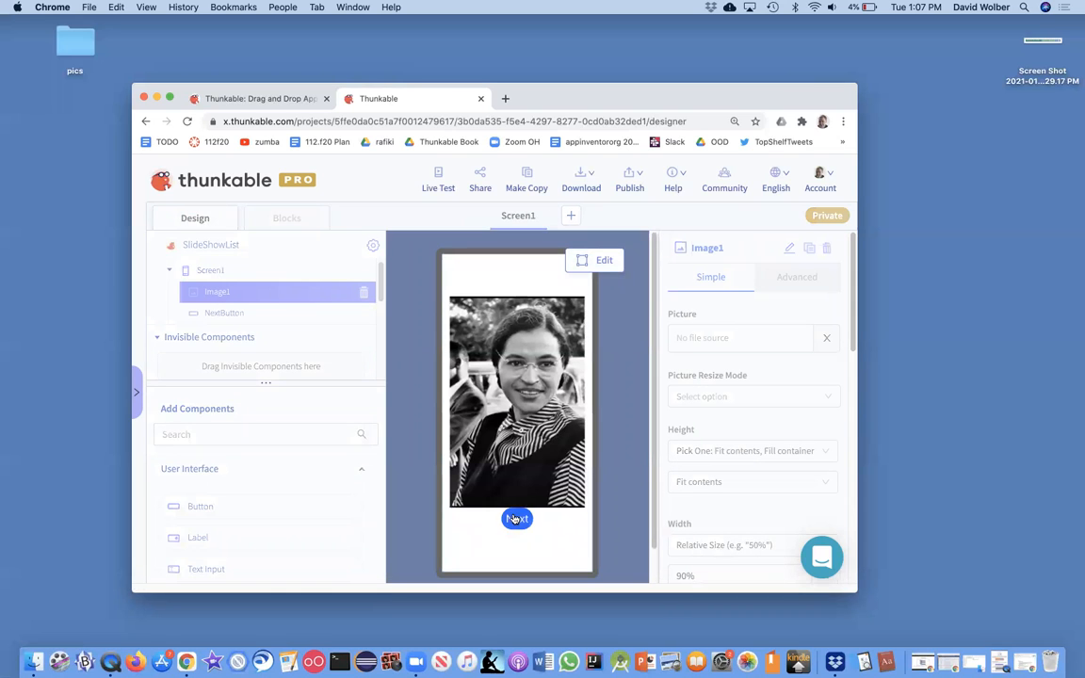
{"action": "mouse_move", "coordinate": [502, 229]}
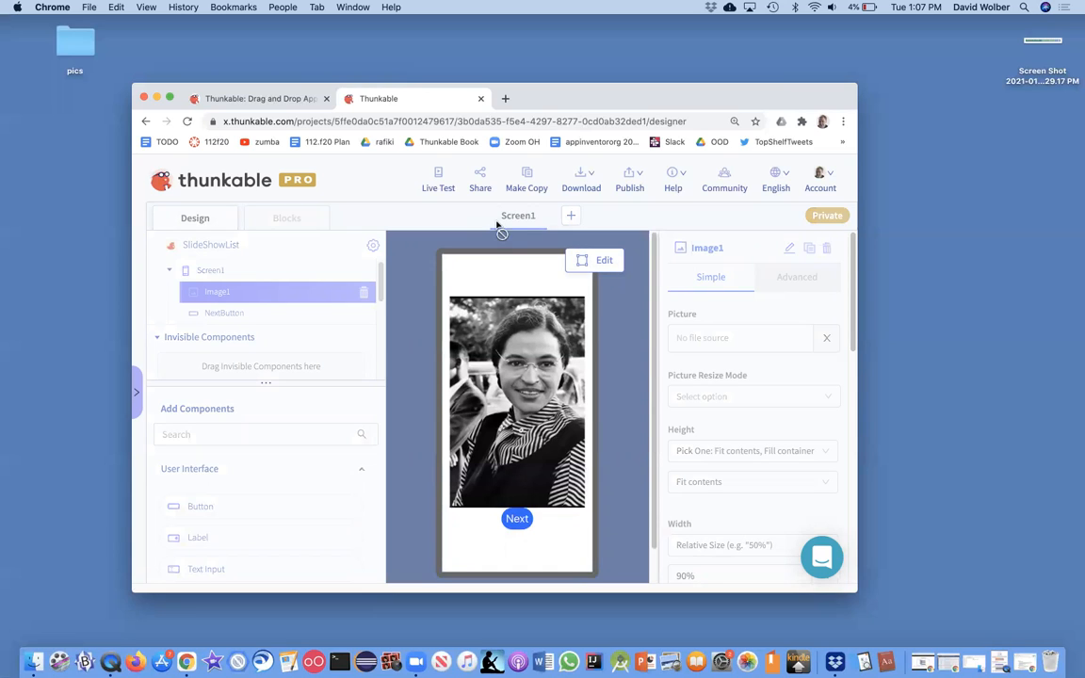